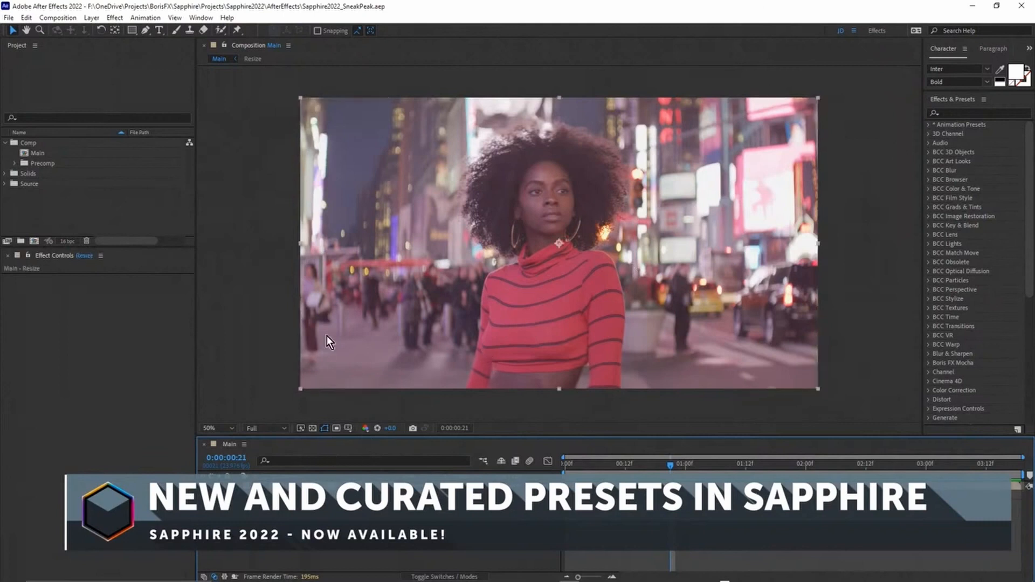
Search the Effects & Presets list for 's_eff' to isolate Sapphire Builder's S_Effect
click(976, 113)
text(s_eff)
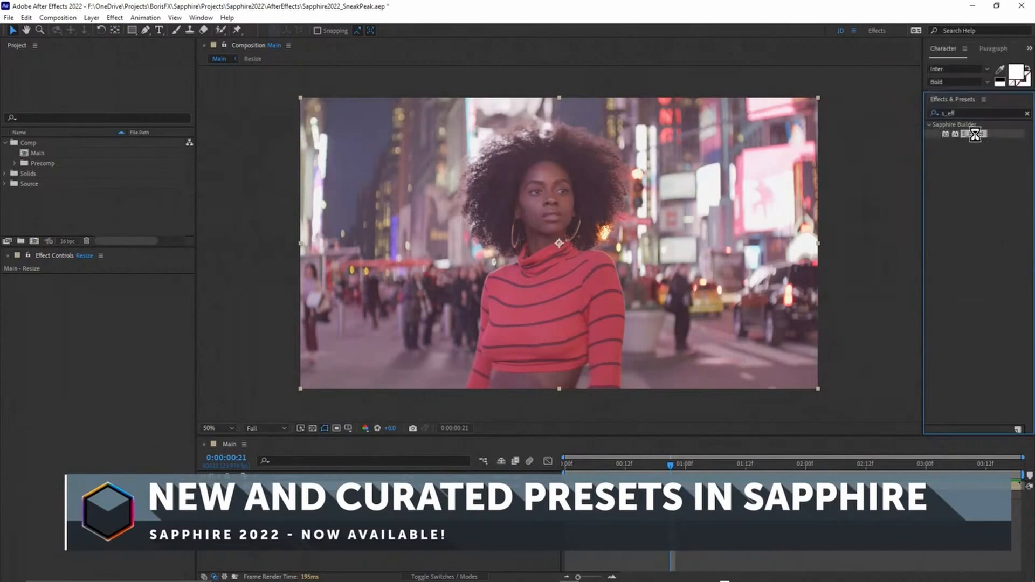
Add S_Effect to the Resize layer so its Load Preset and Edit controls appear
double_click(975, 134)
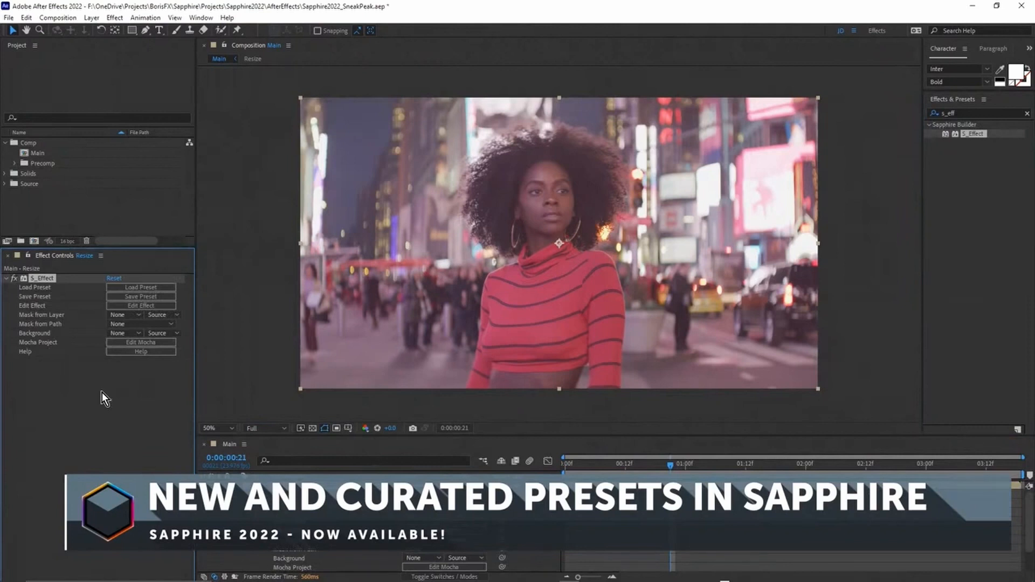
mouse_move(116, 401)
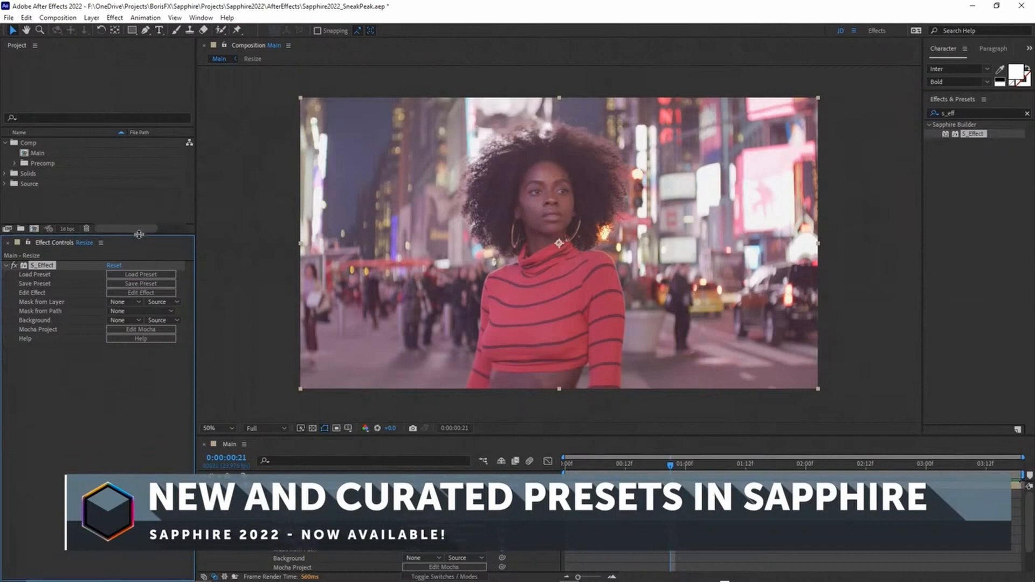
mouse_move(529, 224)
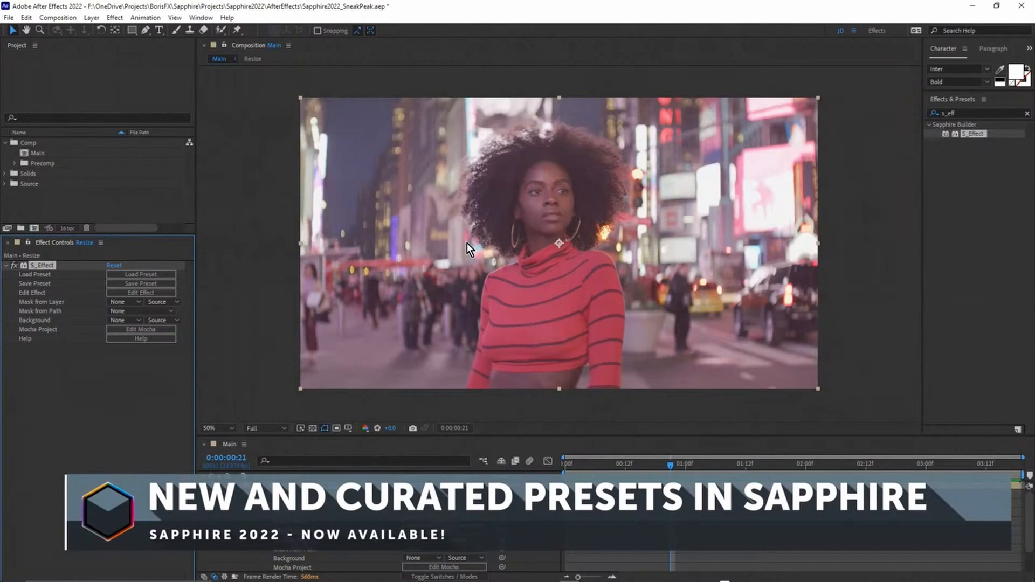
mouse_move(78, 413)
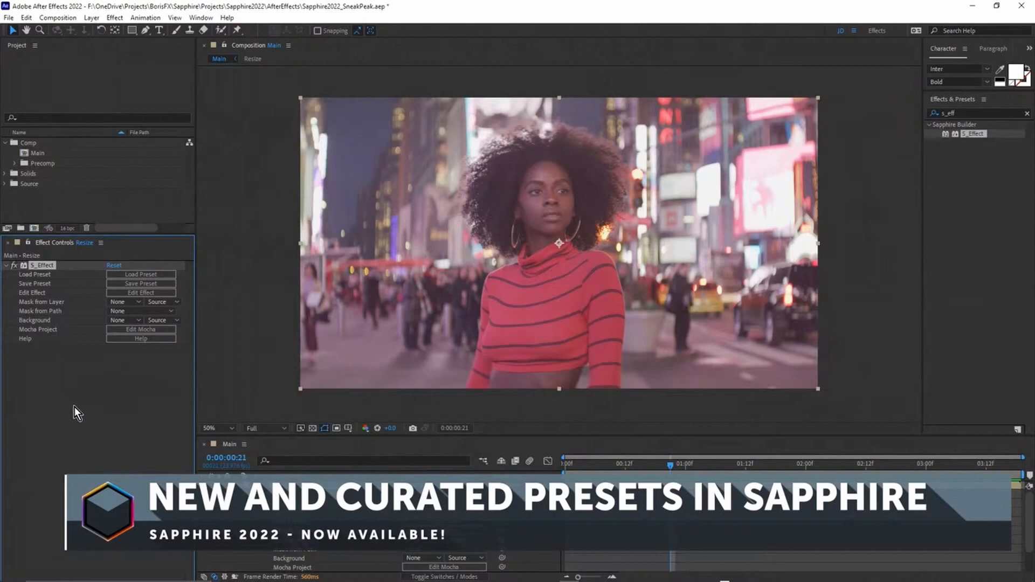
mouse_move(59, 311)
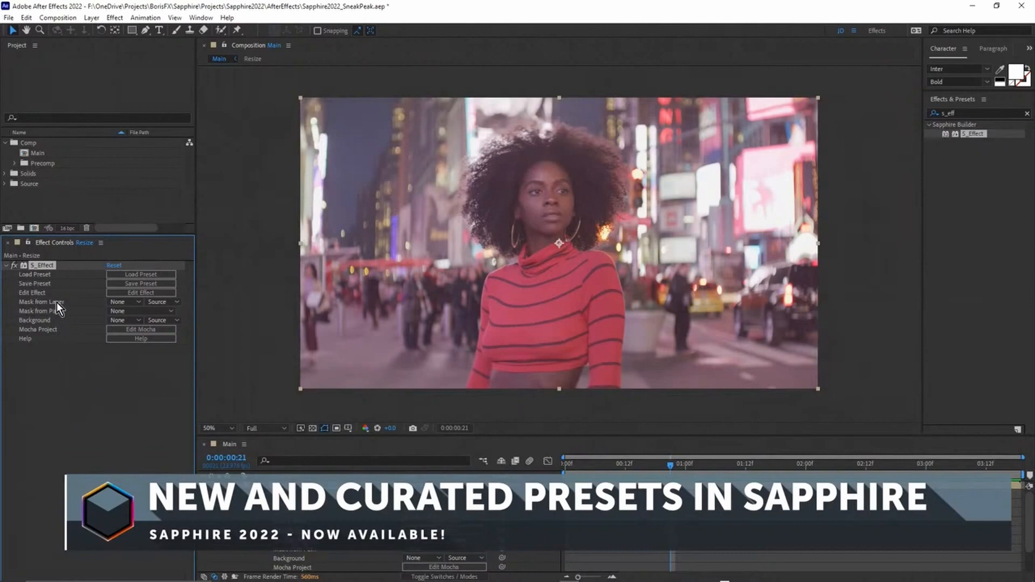
mouse_move(140, 274)
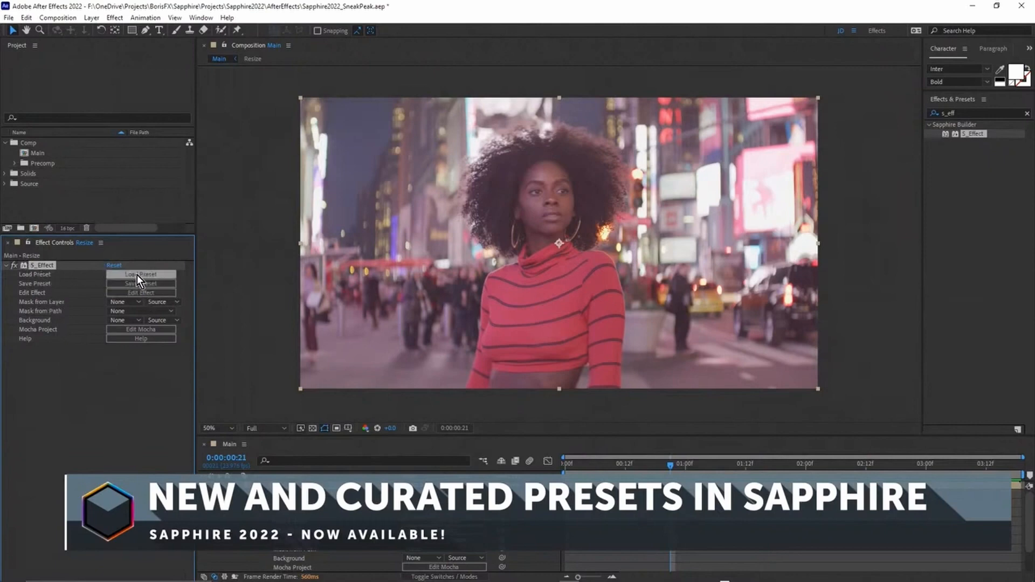
Show the New presets in the Sapphire Preset Browser, previewed on the Times Square shot
click(140, 273)
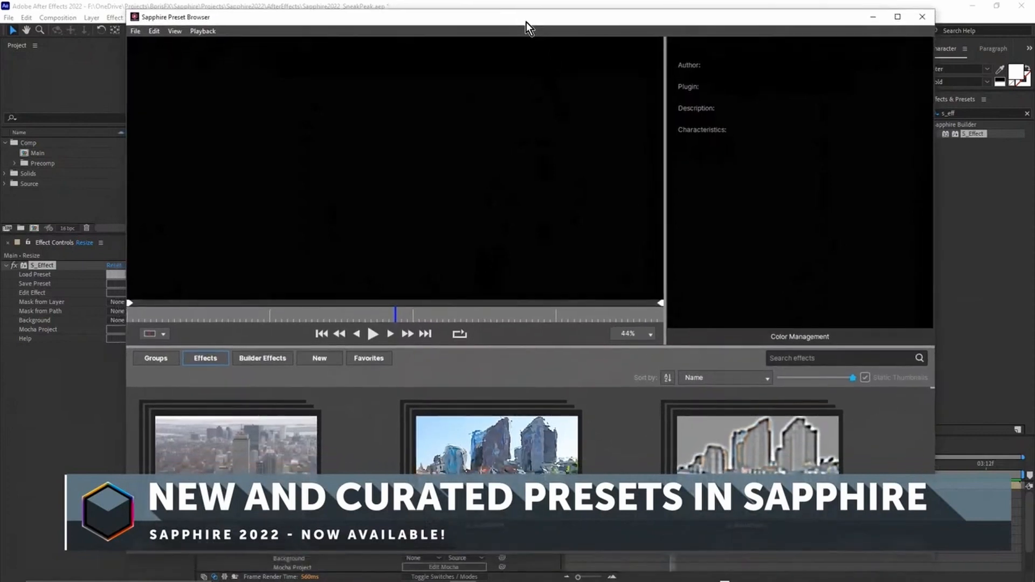
click(319, 358)
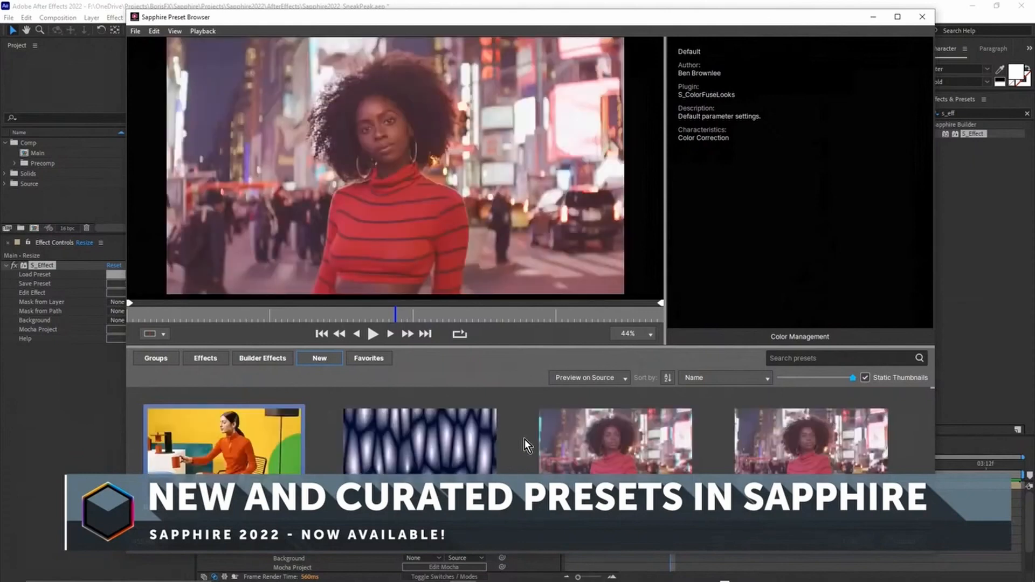
mouse_move(469, 448)
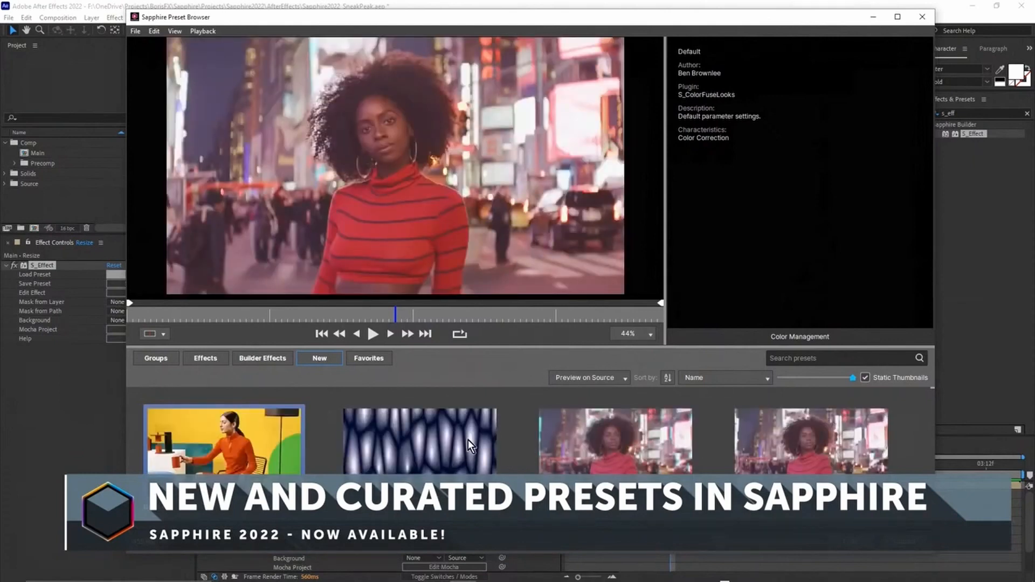
mouse_move(470, 446)
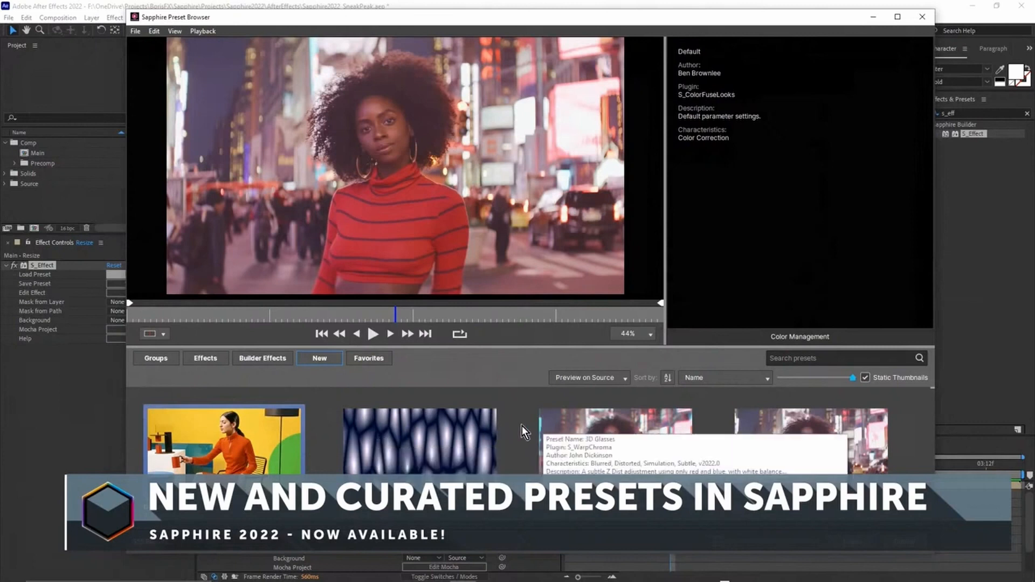
mouse_move(600, 442)
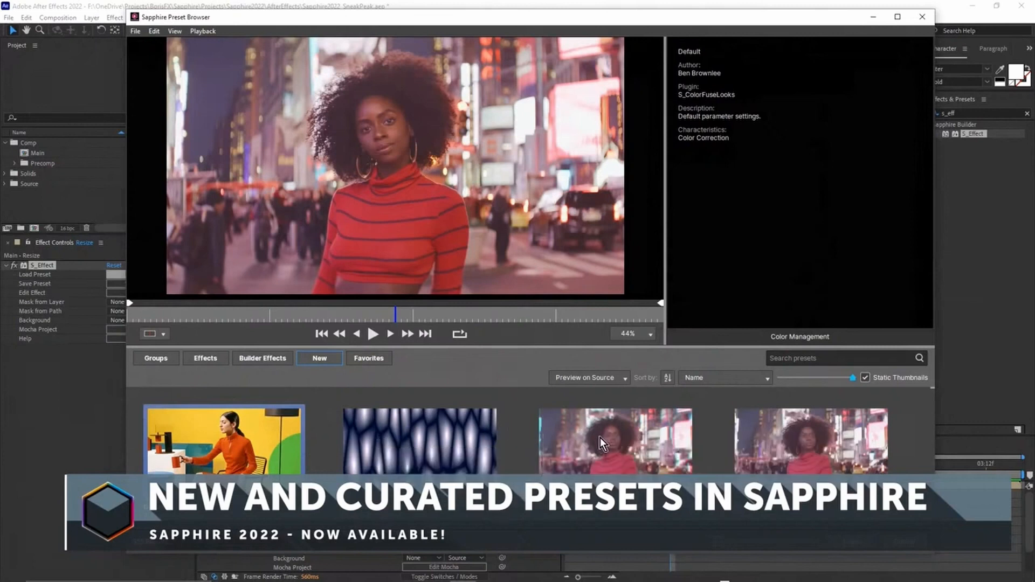
scroll(down, 3)
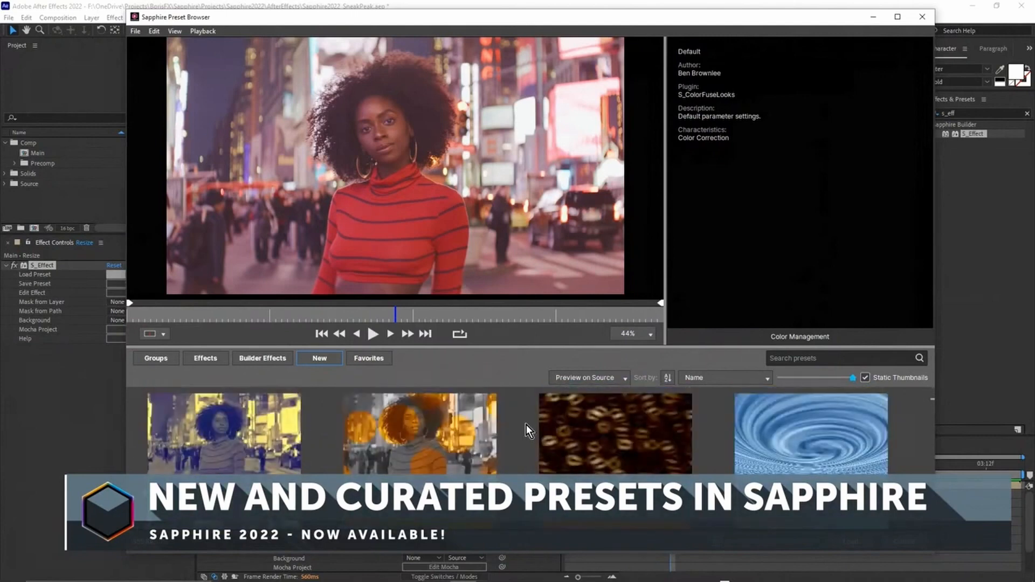
mouse_move(515, 435)
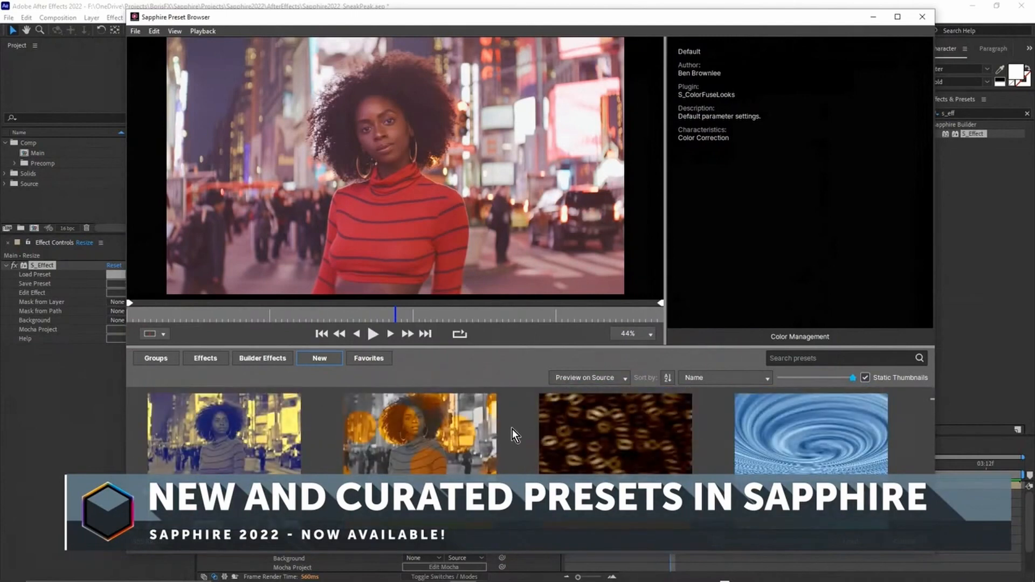
Preview the Blue Yellow Tint - Complimentary preset on the Times Square shot
click(223, 432)
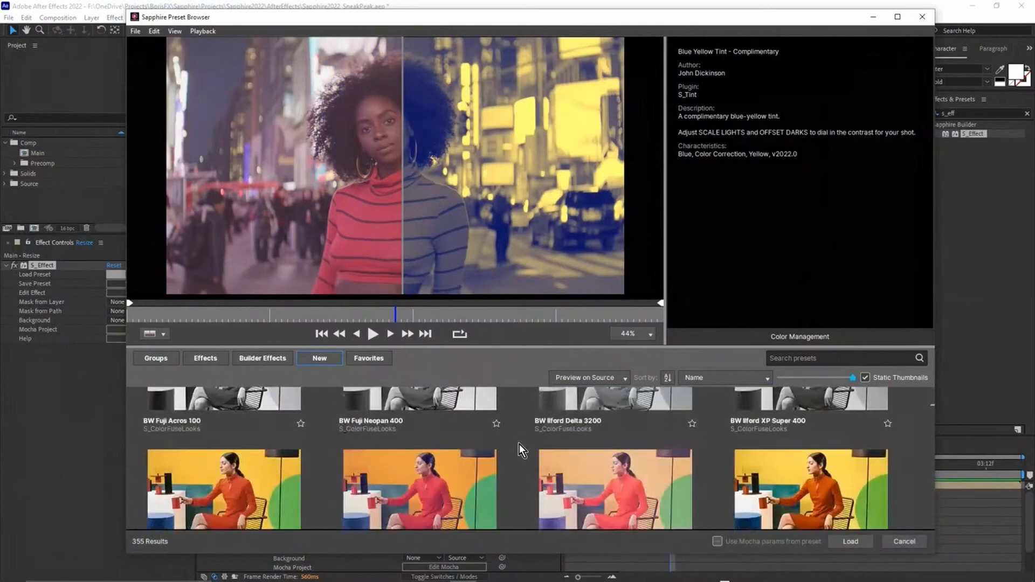
scroll(down, 3)
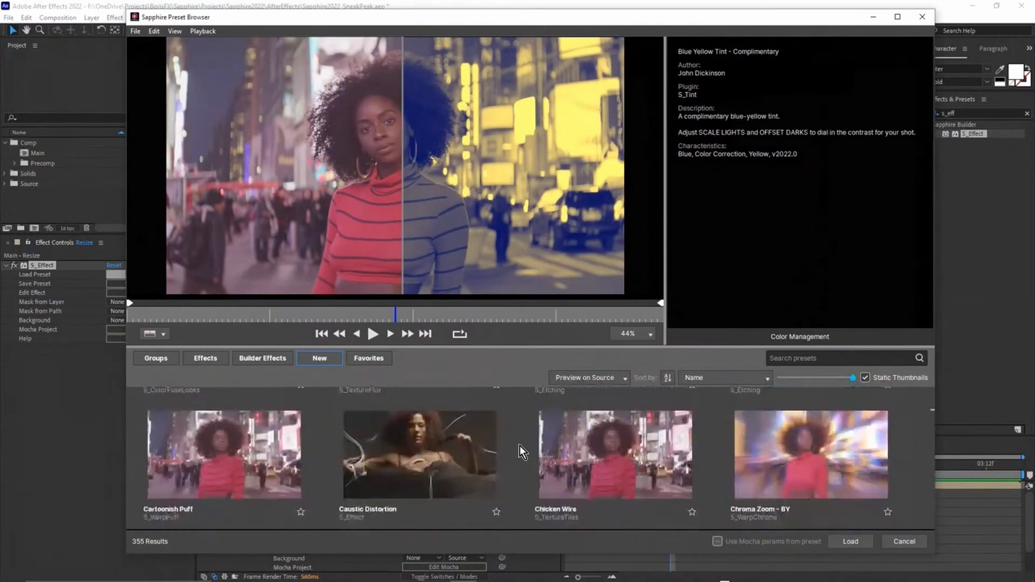
scroll(down, 3)
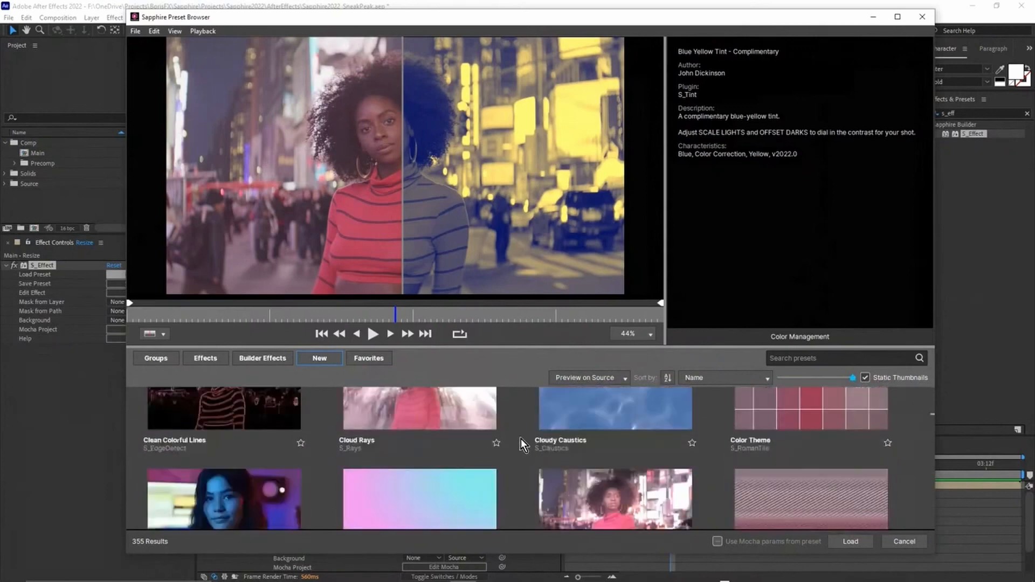
scroll(down, 3)
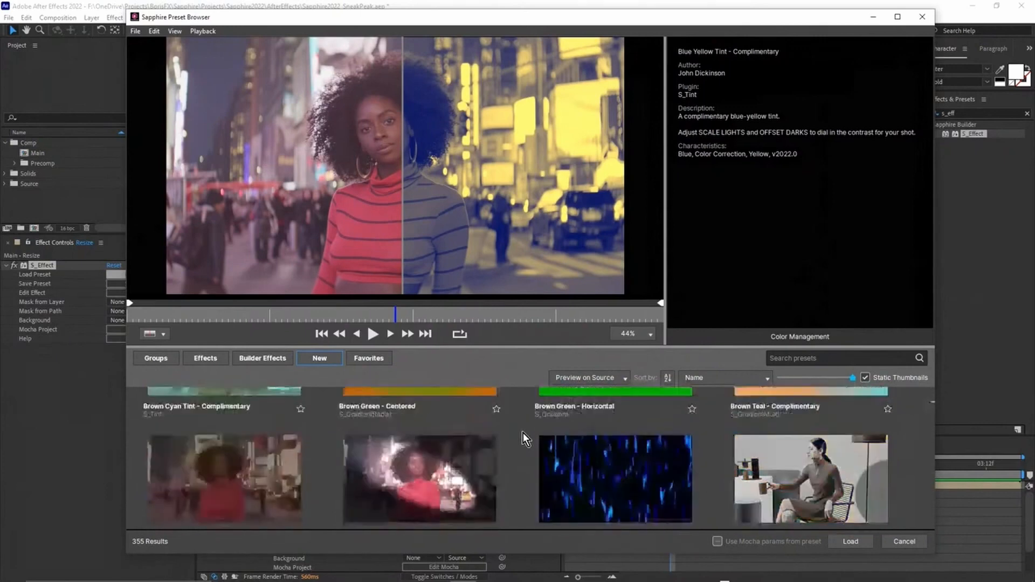
scroll(down, 3)
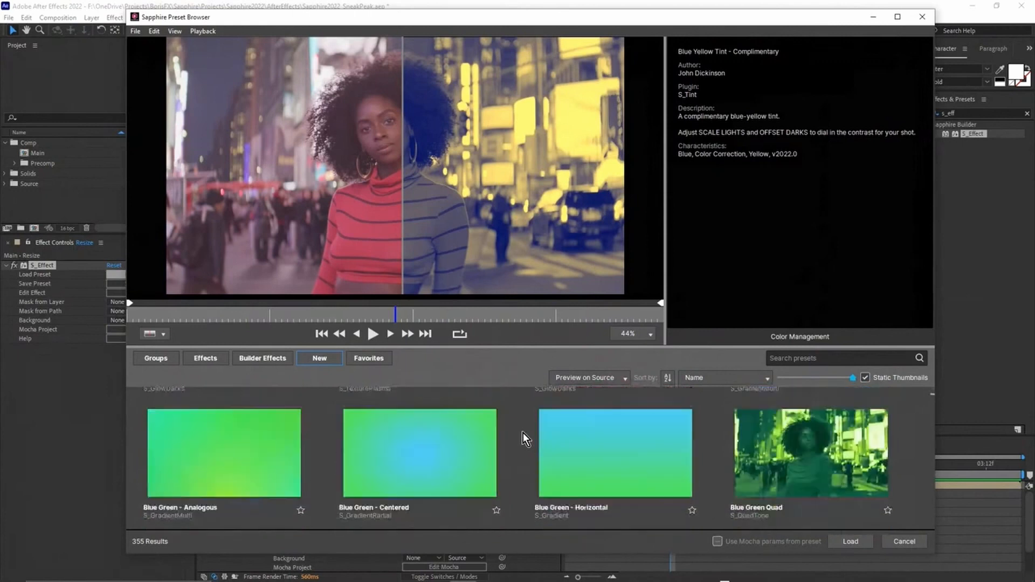
mouse_move(481, 393)
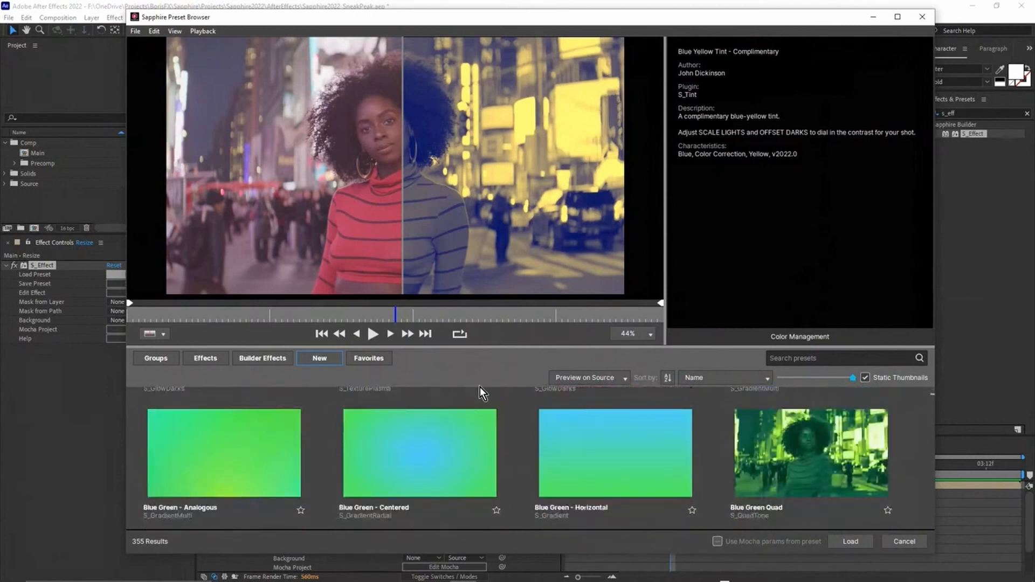
Set the before/after comparison to Compare Off so the tint fills the whole preview
click(160, 334)
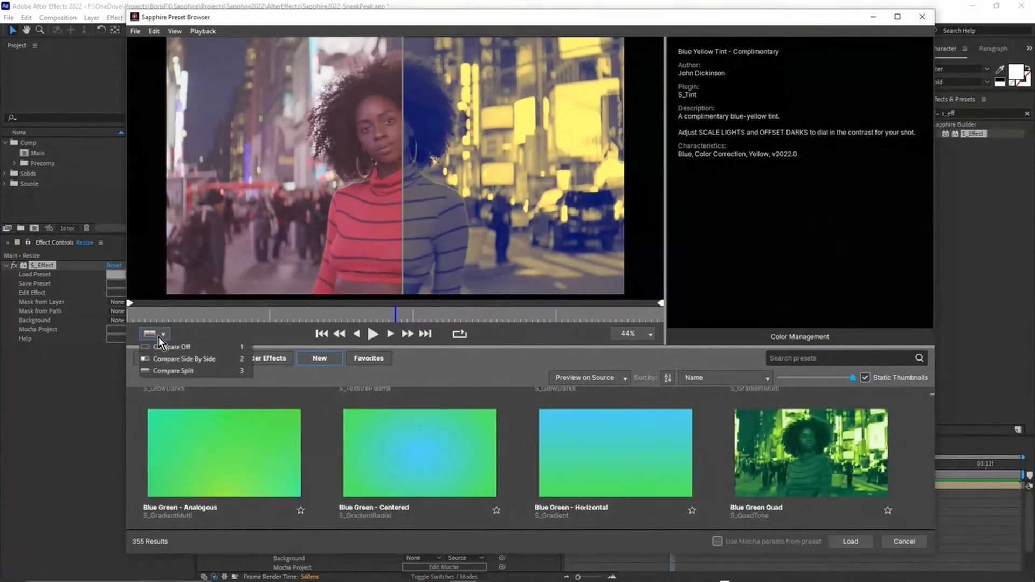
click(171, 346)
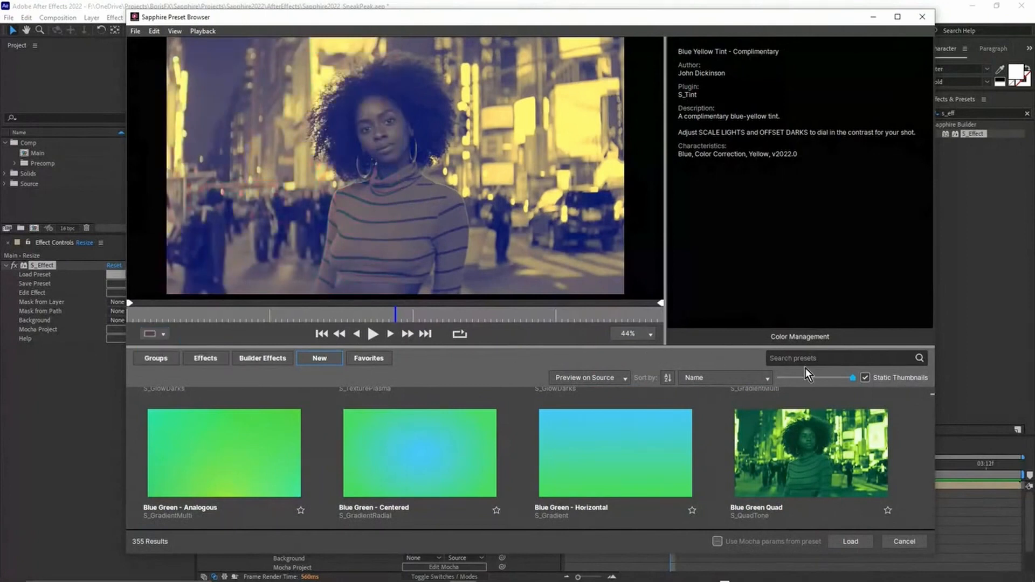
Search the preset groups for 'gradient', listing 83 matching presets
text(d)
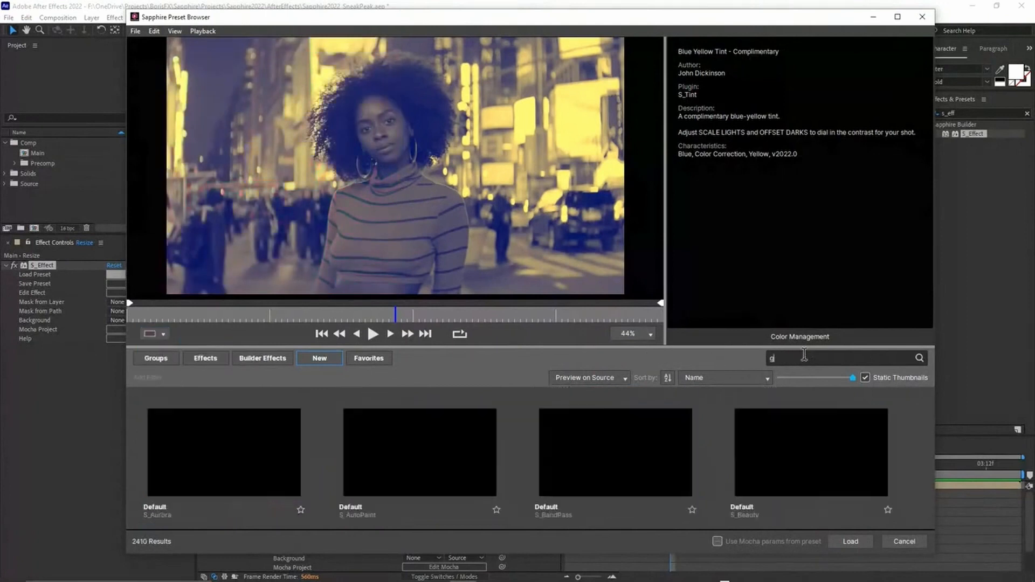
text(rade)
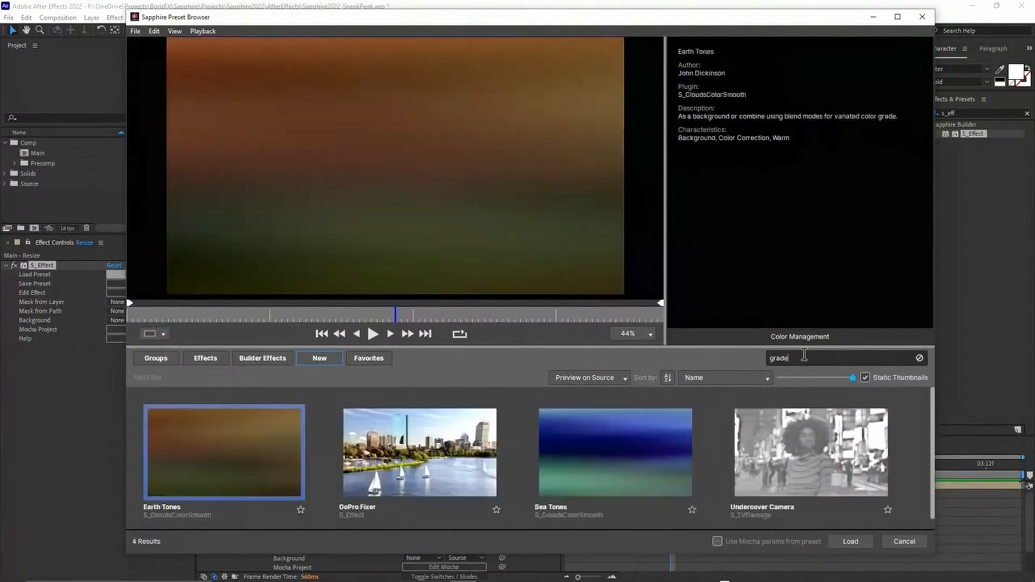
text(gradient)
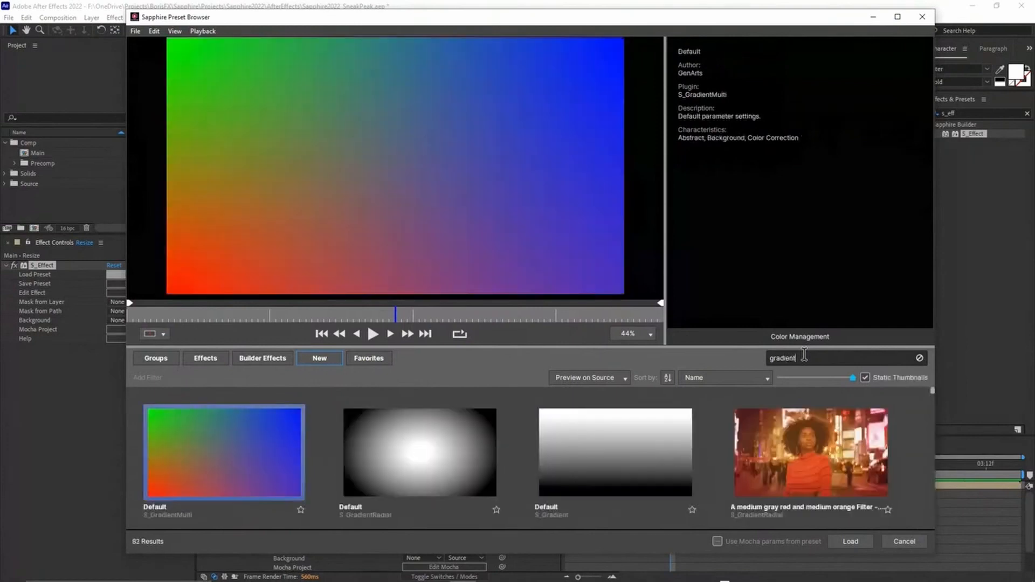
mouse_move(239, 370)
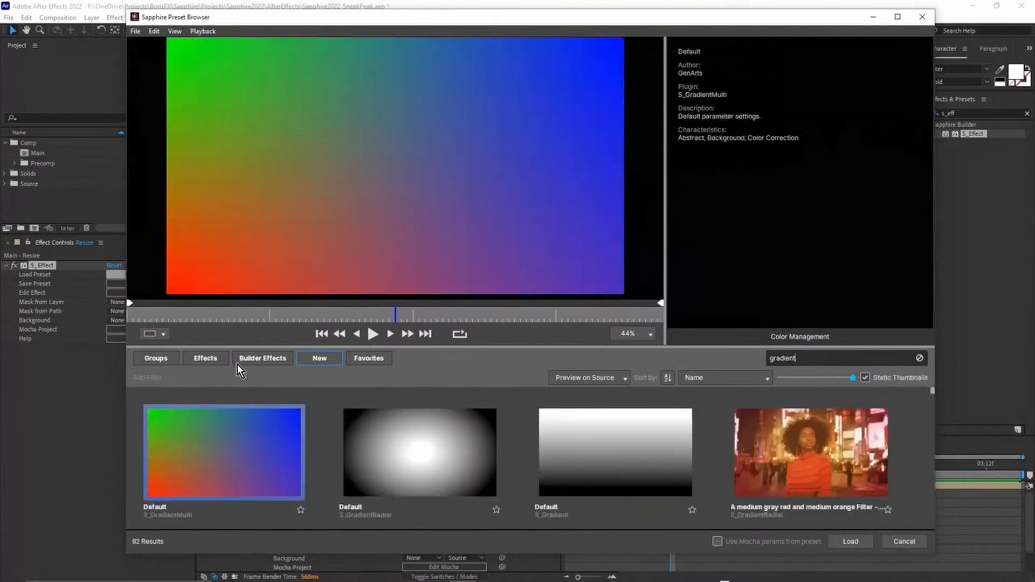
click(155, 358)
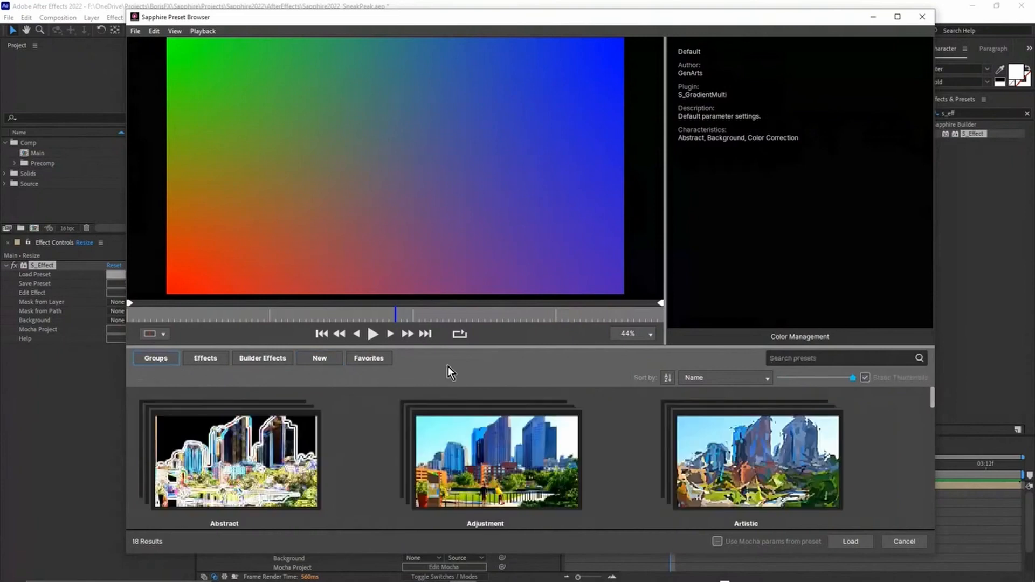
text(gradi)
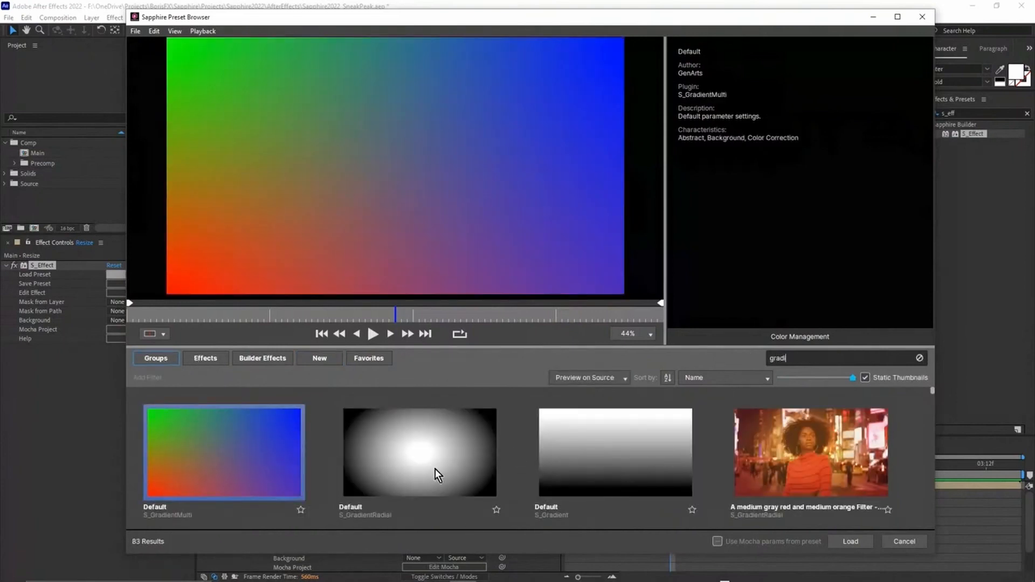
mouse_move(354, 494)
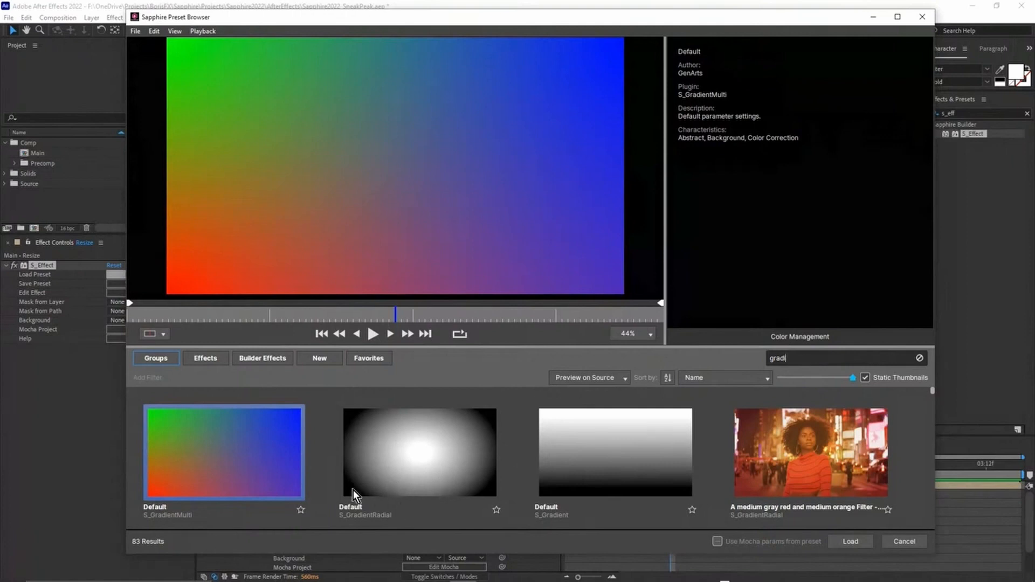
mouse_move(151, 379)
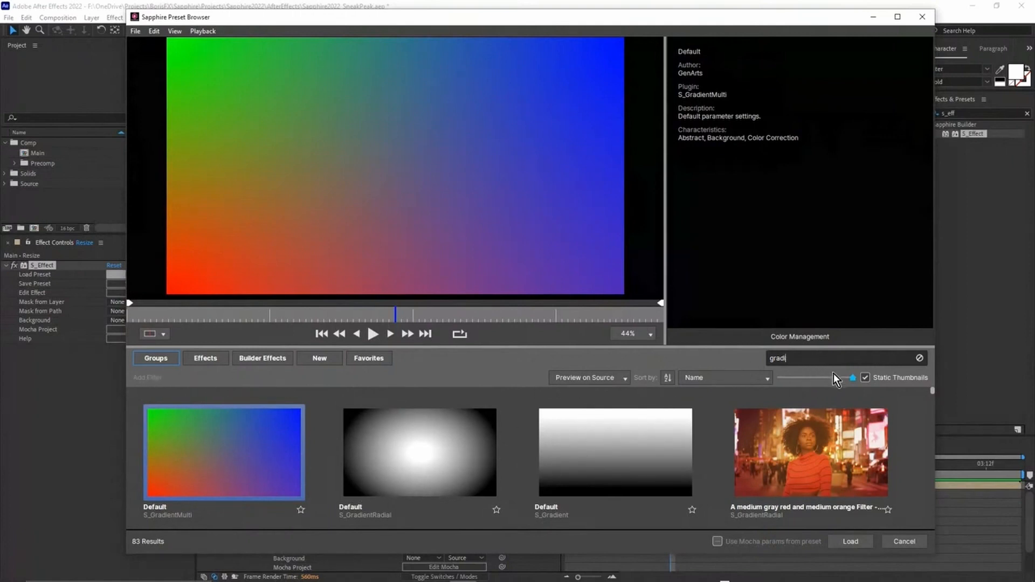
scroll(down, 3)
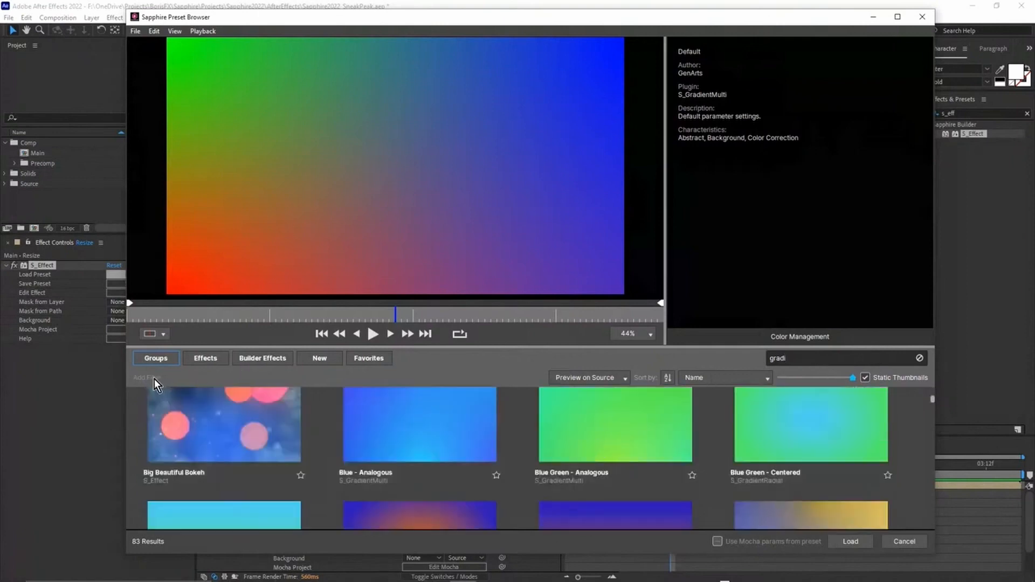
Filter by v2022 under Characteristics and load the Default S_GradientMulti preset
click(145, 377)
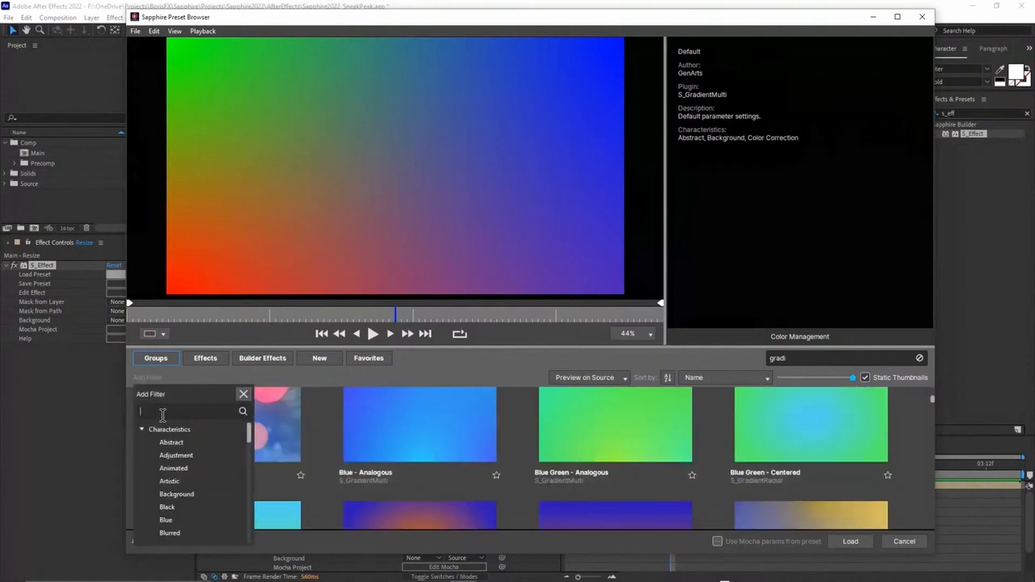
click(141, 429)
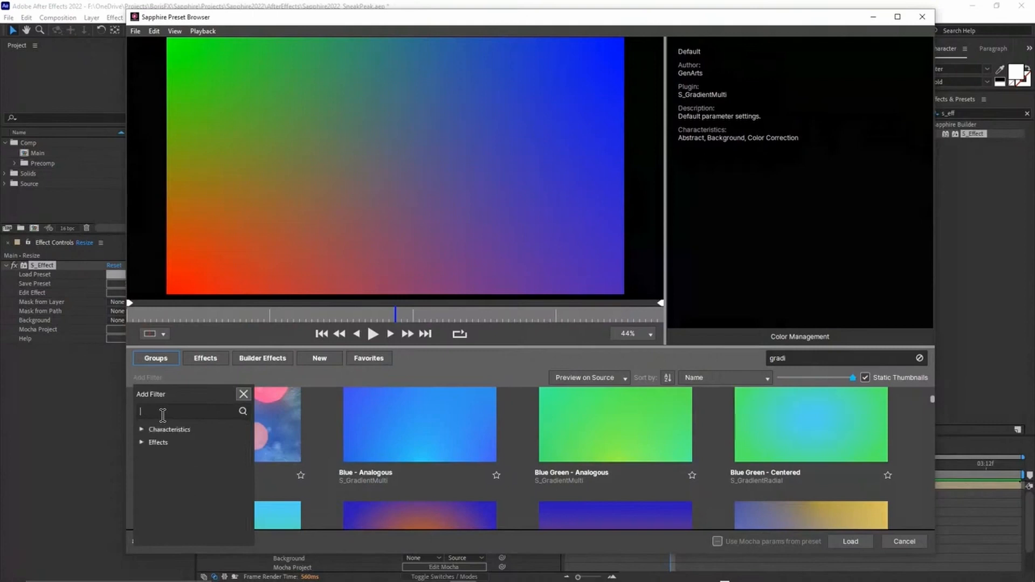
text(v2022)
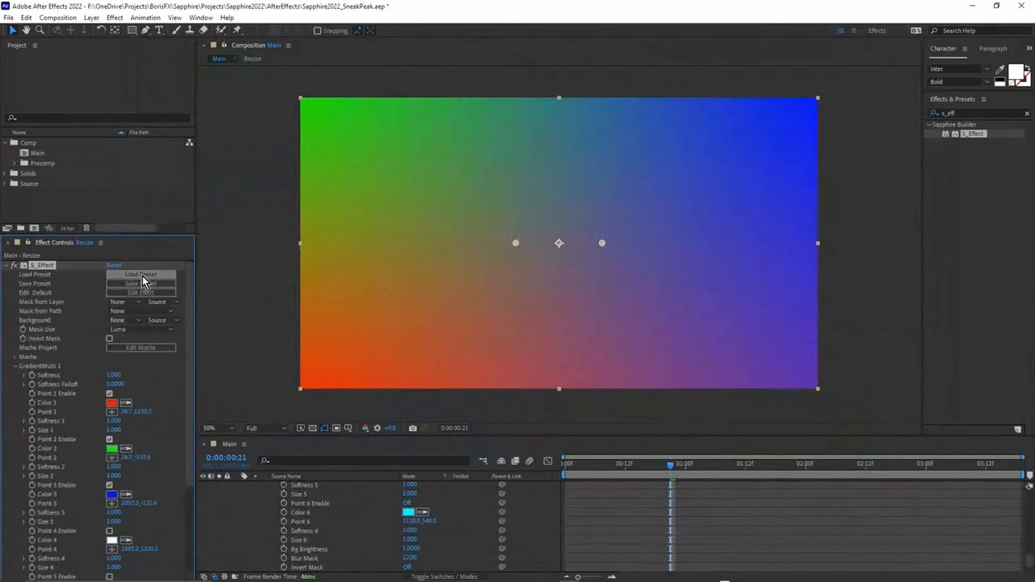
Reload the preset browser, search groups for 'gradient' and narrow Add Filter to version tags with 'v'
click(141, 274)
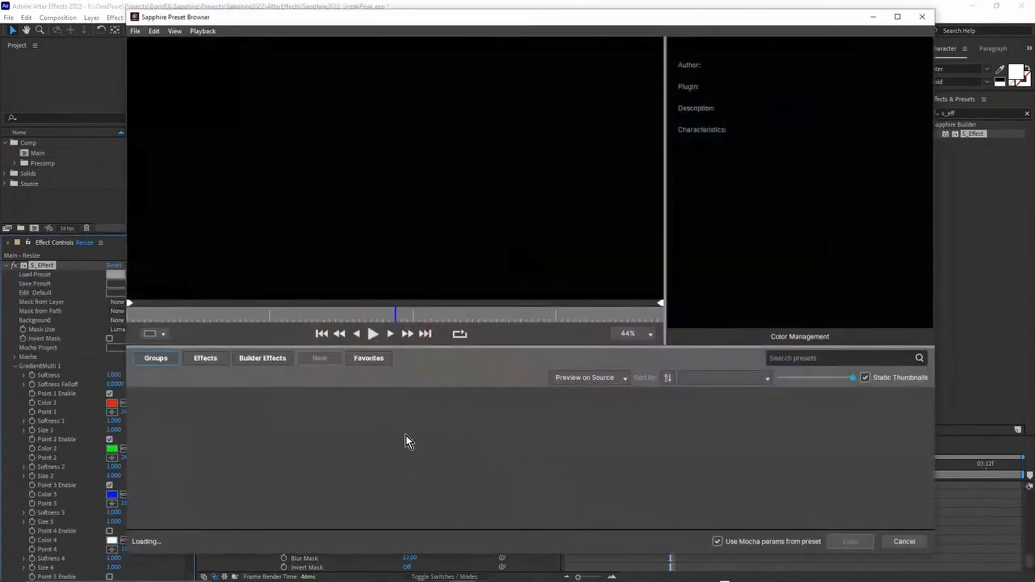
click(155, 358)
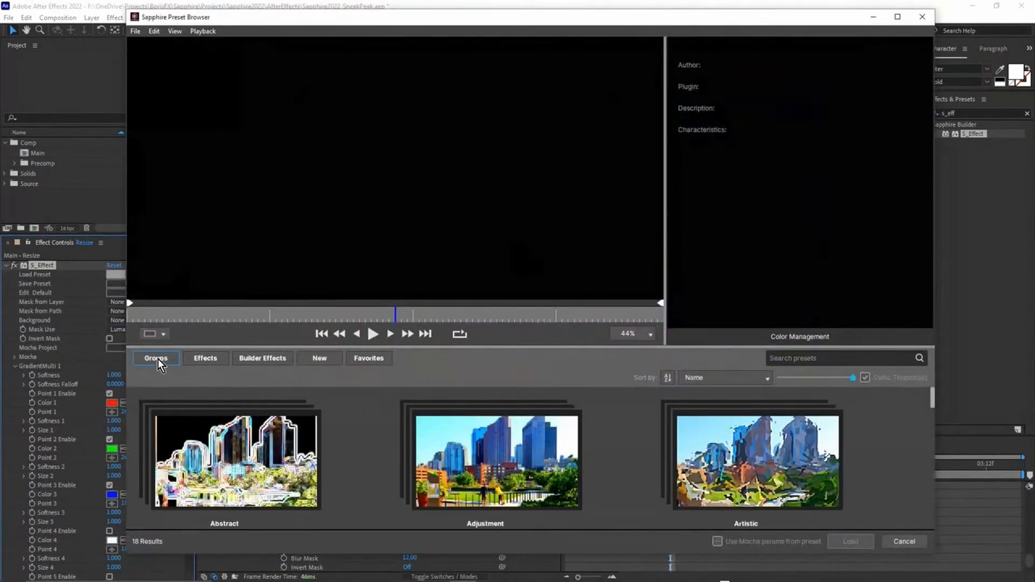
text(grl)
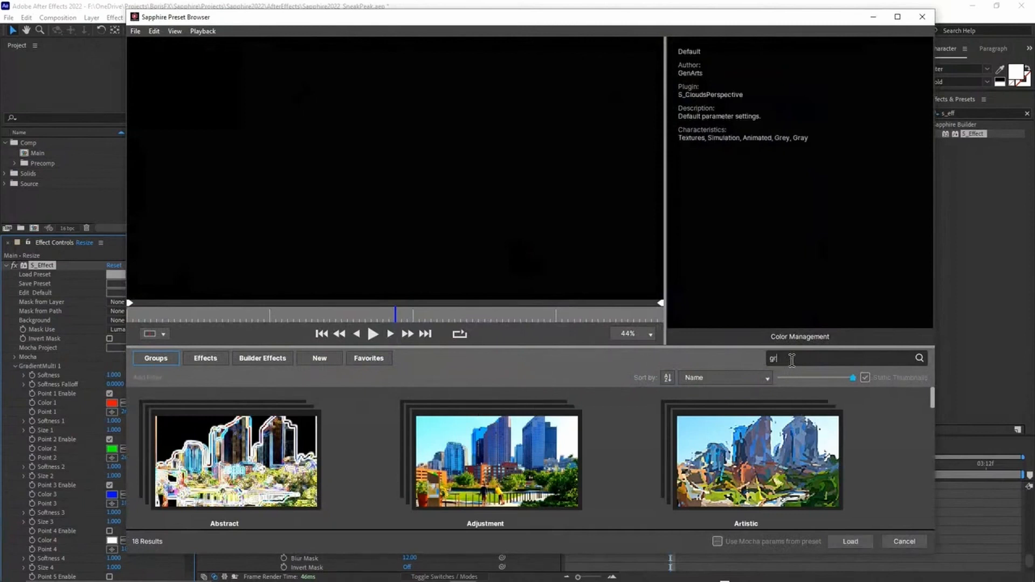
text(gradie)
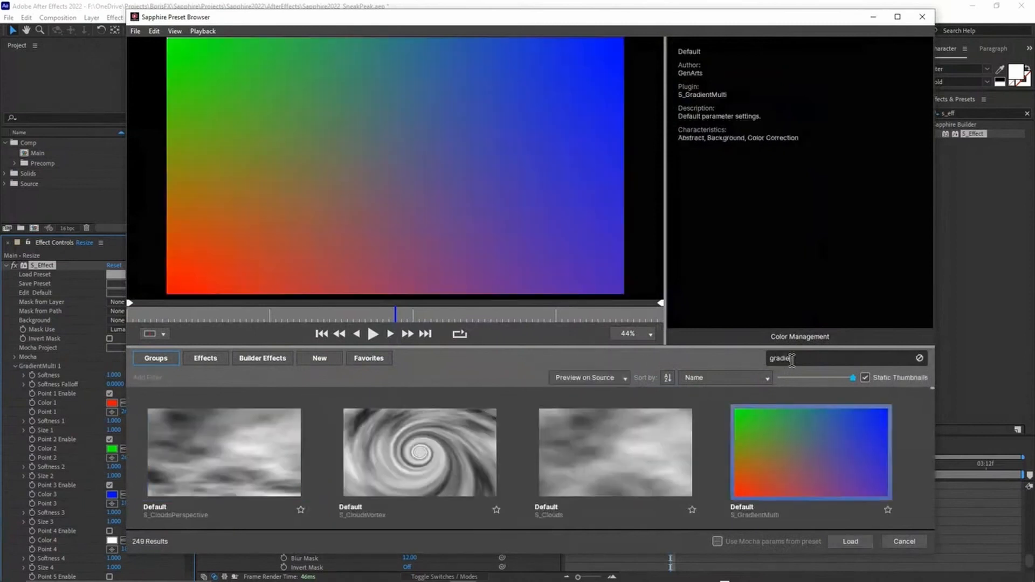
click(148, 377)
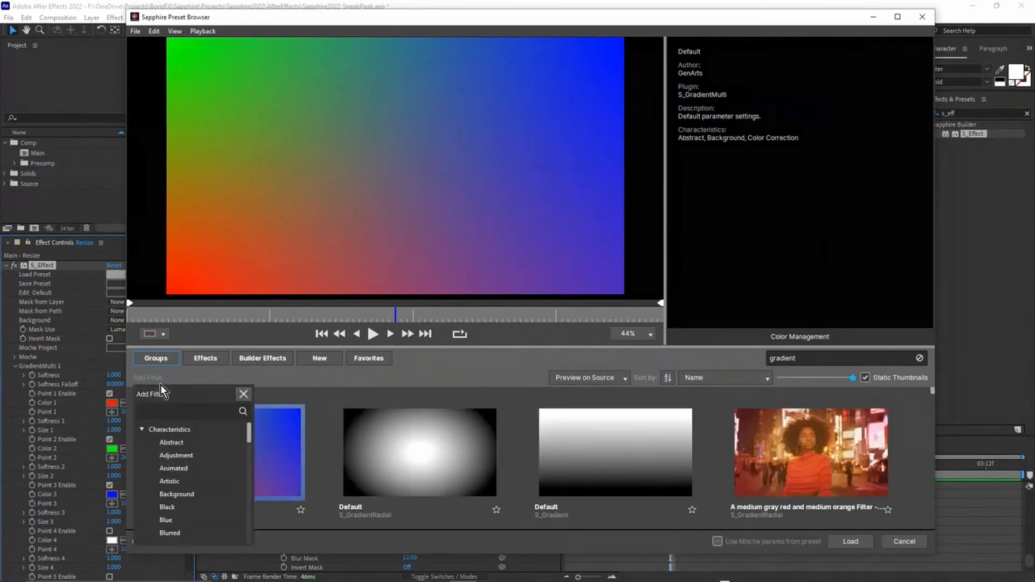
text(v)
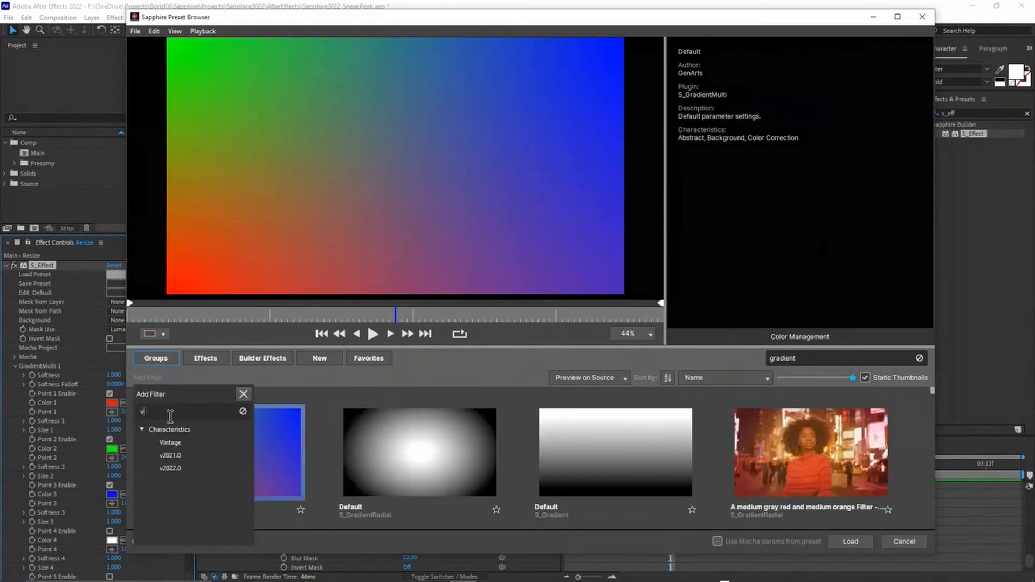
Filter the gradient results to the 57 v2022.0 presets and scroll through them
click(169, 467)
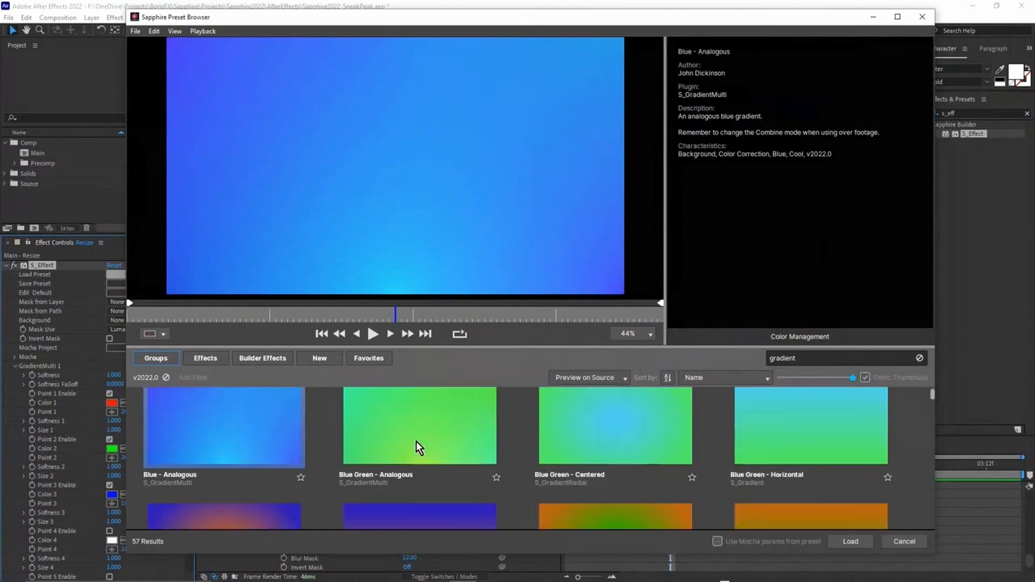
scroll(down, 3)
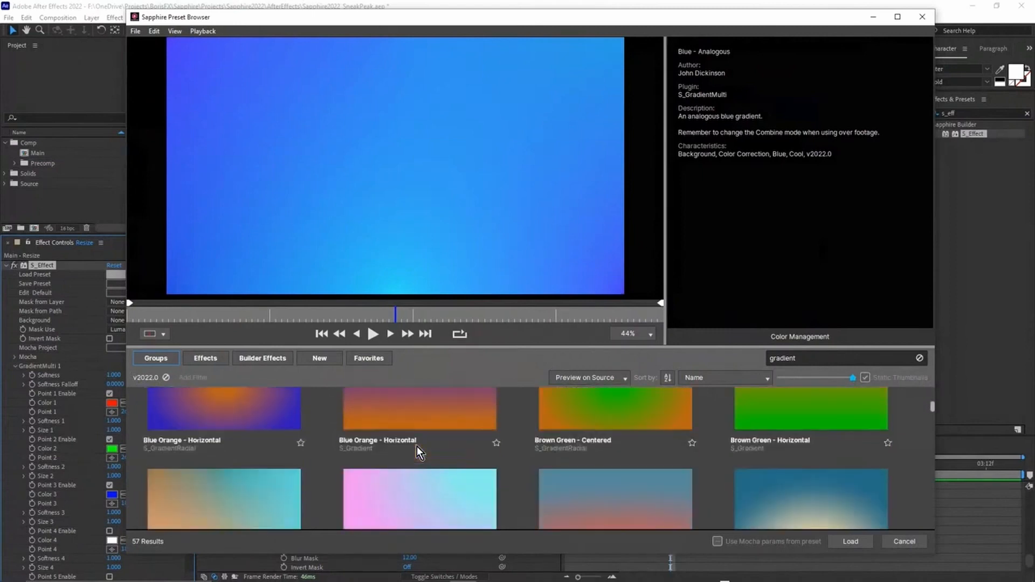
scroll(down, 3)
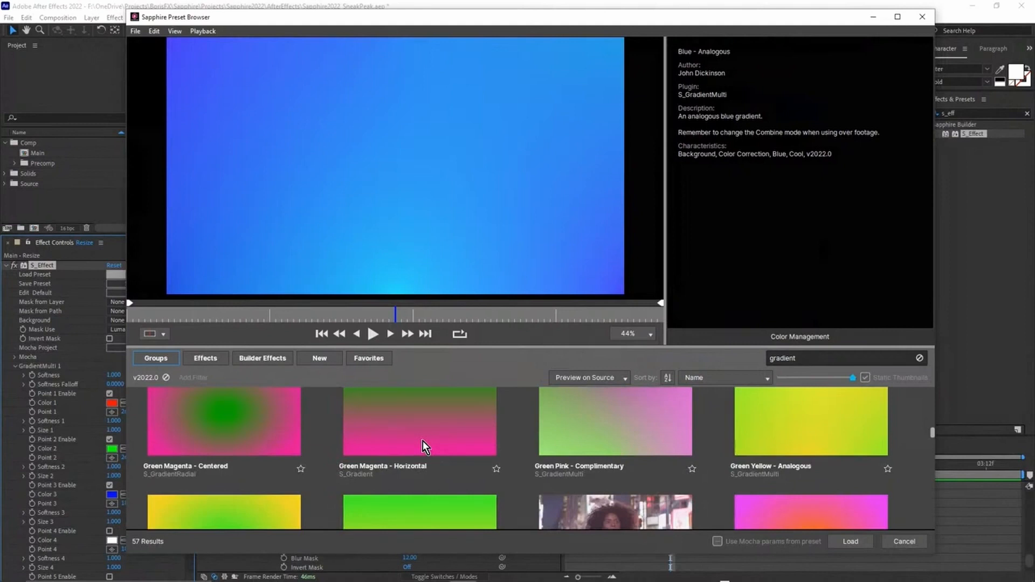
scroll(down, 3)
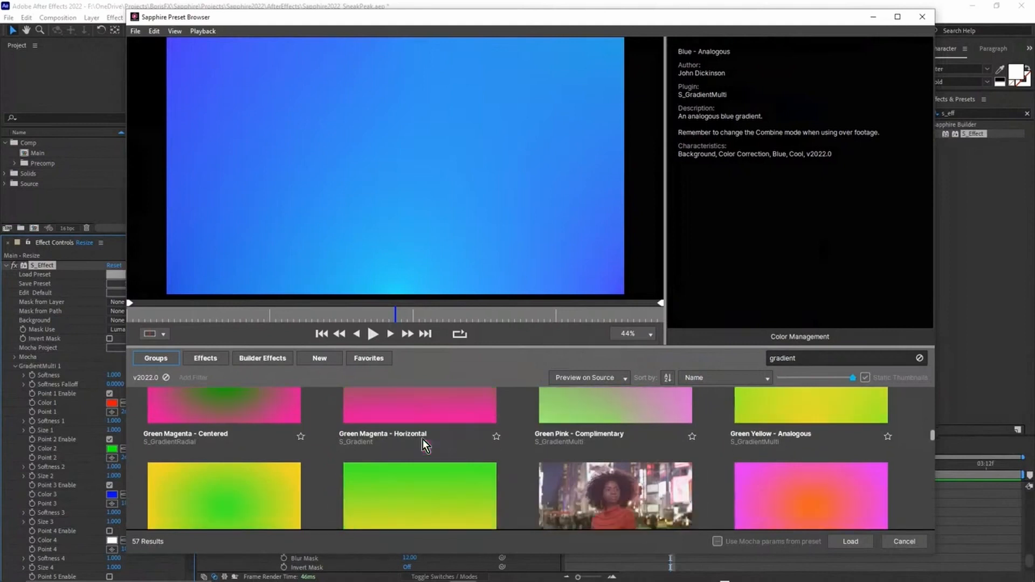
scroll(down, 3)
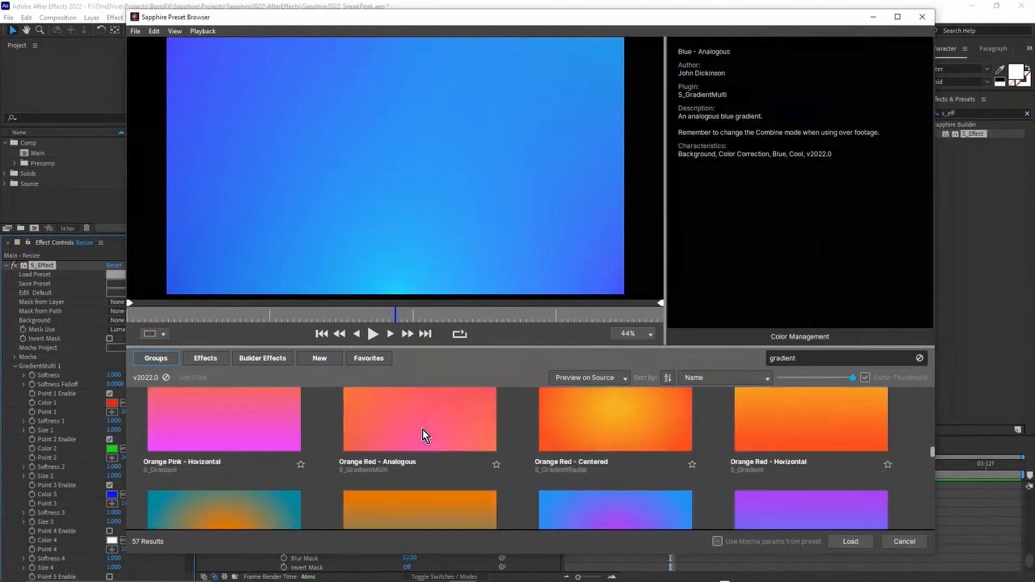
scroll(down, 3)
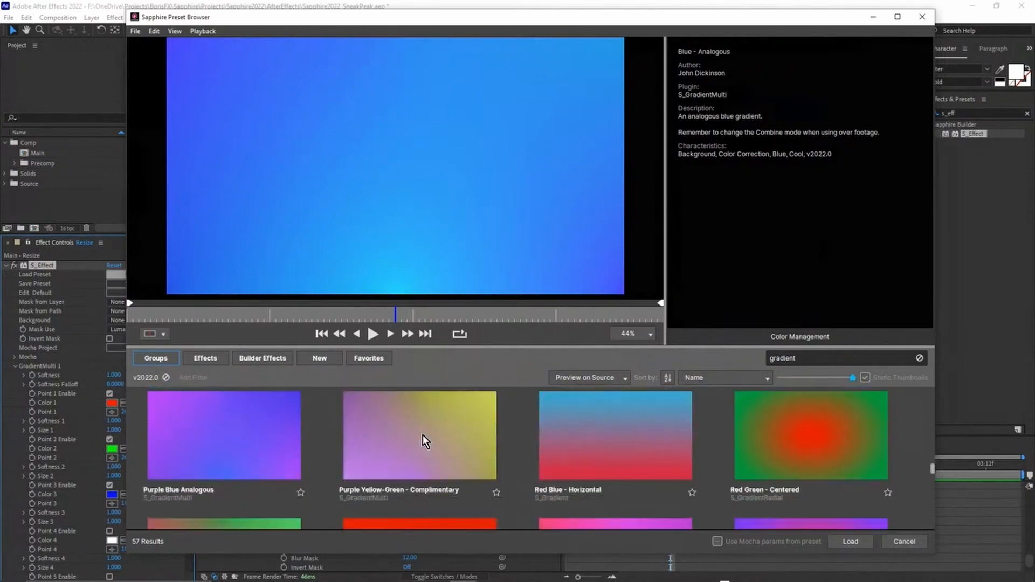
scroll(down, 3)
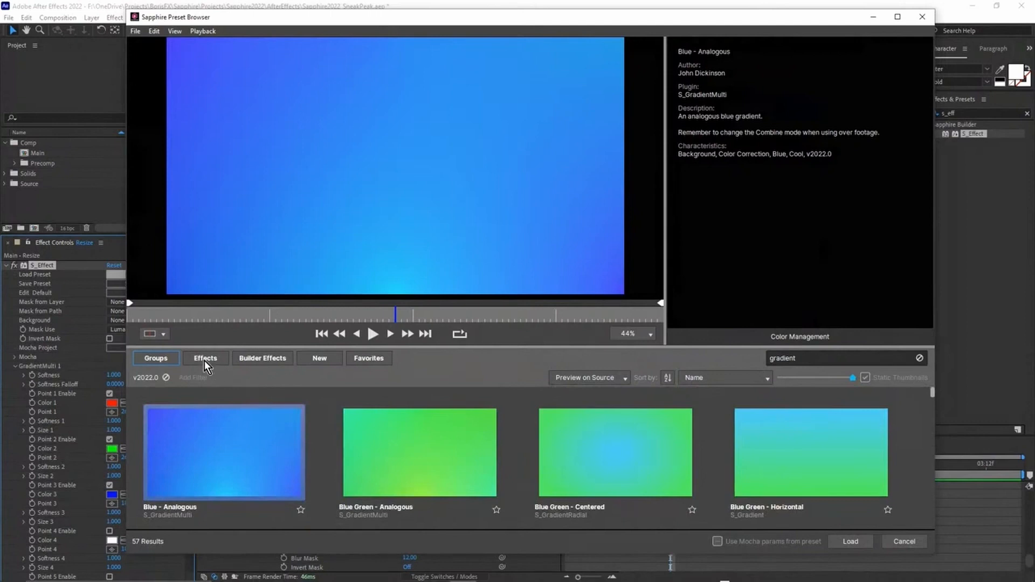
Search Builder Effects for v2022 (24 results) and preview Bokeh Treatment on the portrait
click(262, 358)
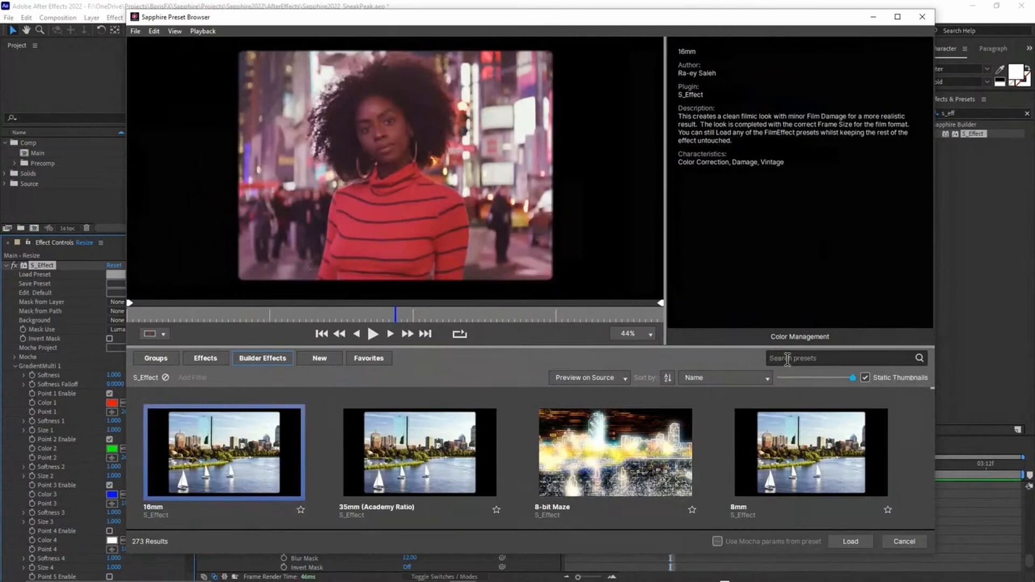
text(v204)
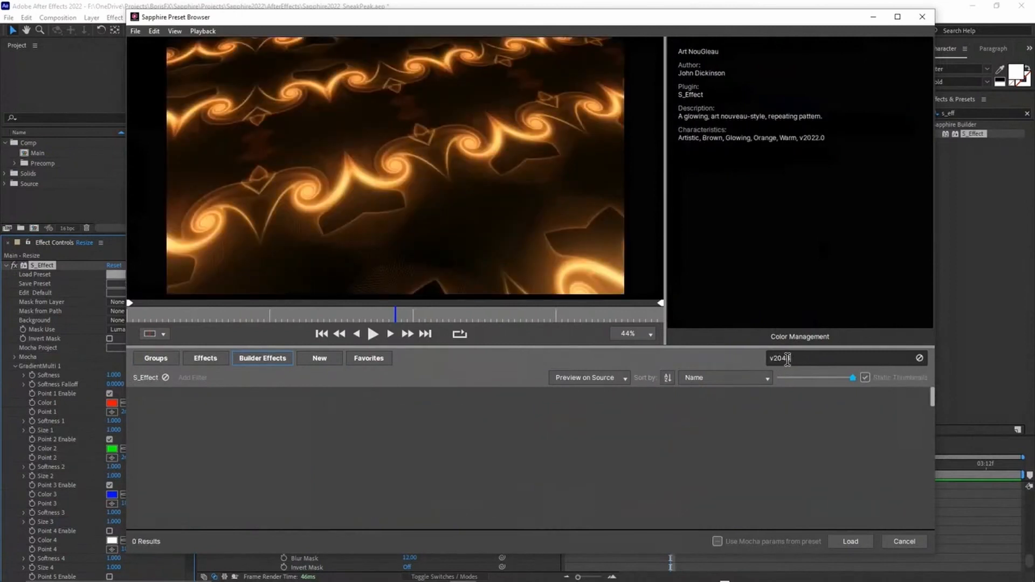
key(BackSpace)
text(22)
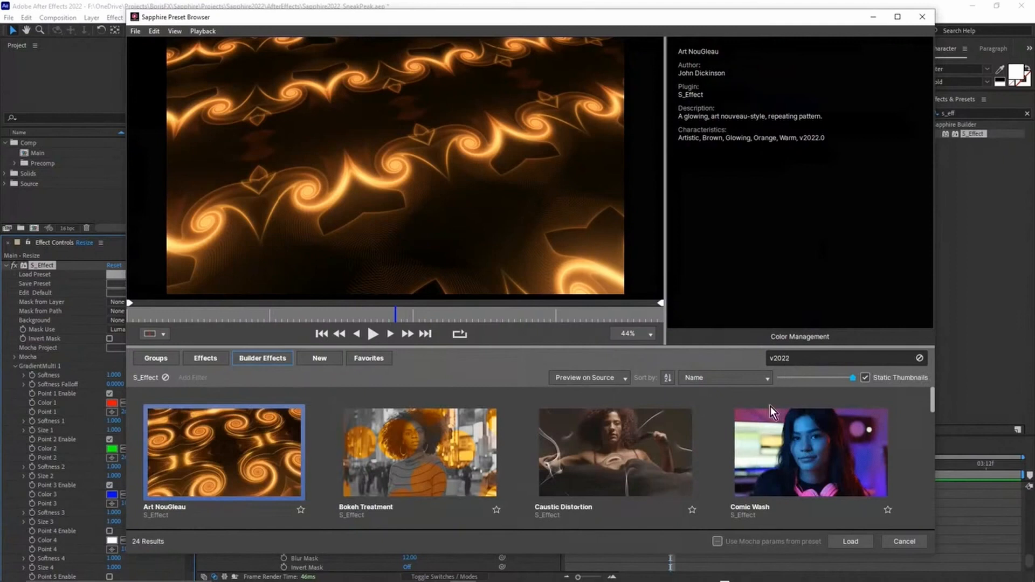
mouse_move(395, 441)
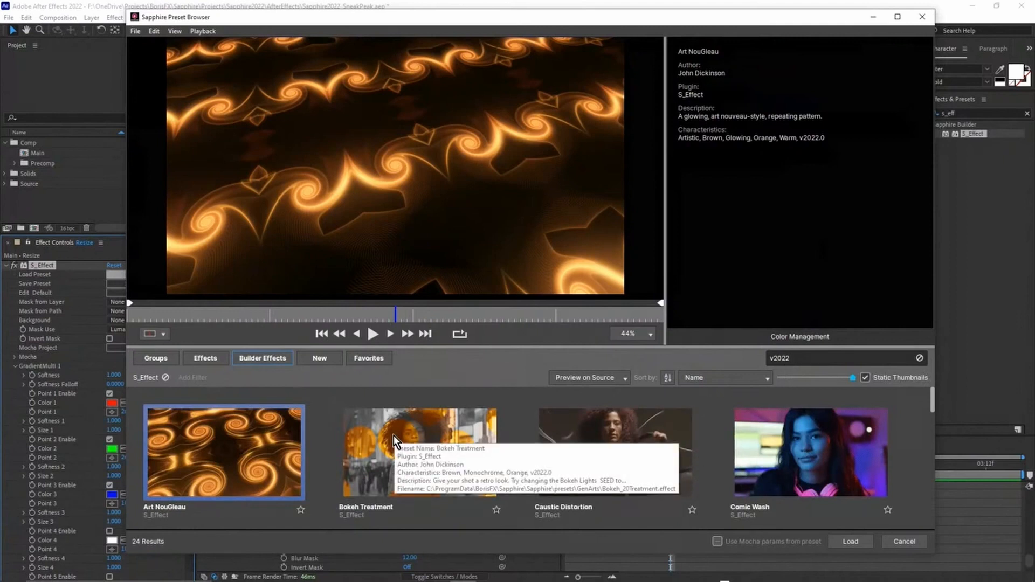
mouse_move(522, 424)
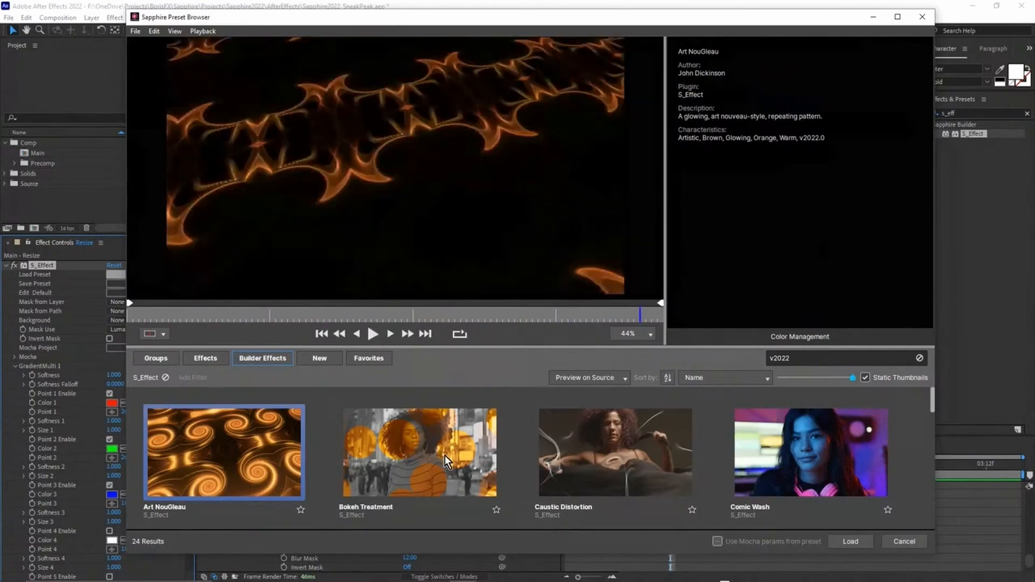
click(418, 451)
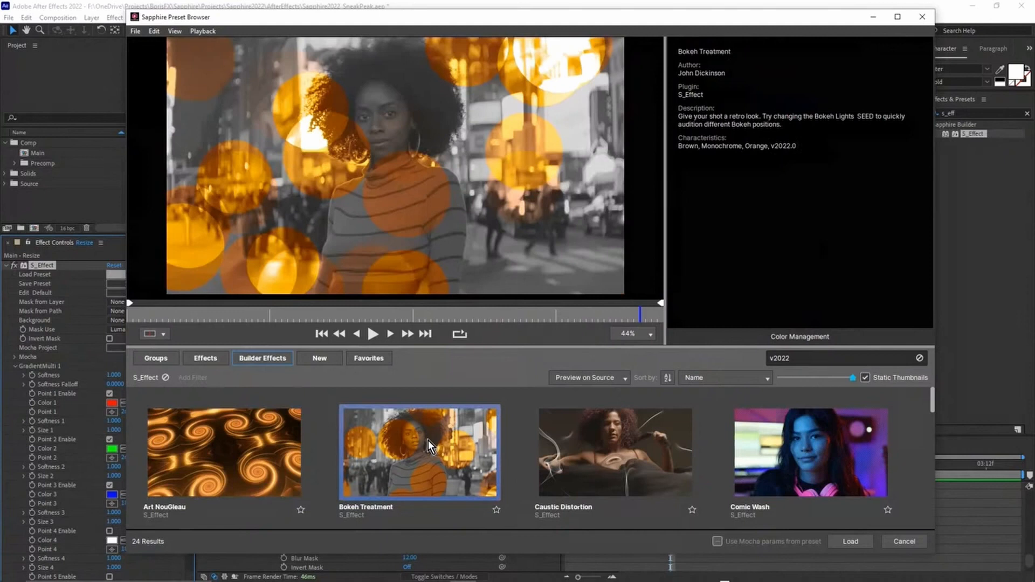
mouse_move(429, 436)
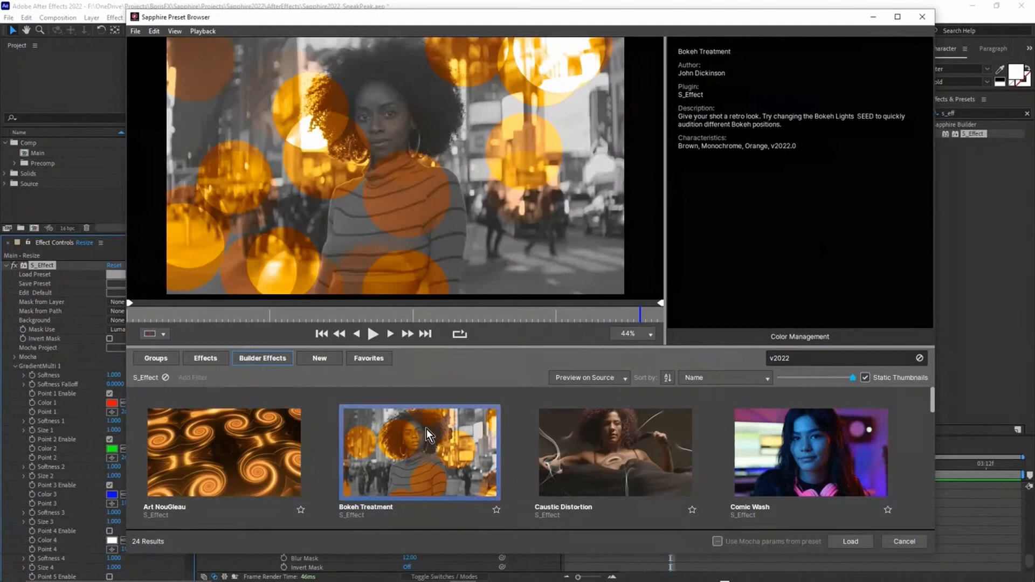
mouse_move(428, 434)
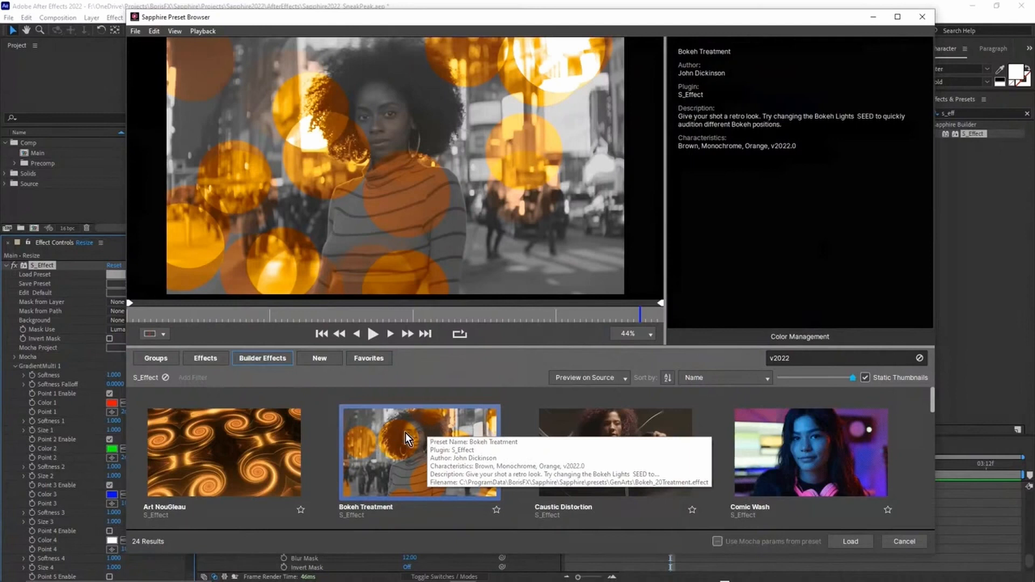
mouse_move(410, 436)
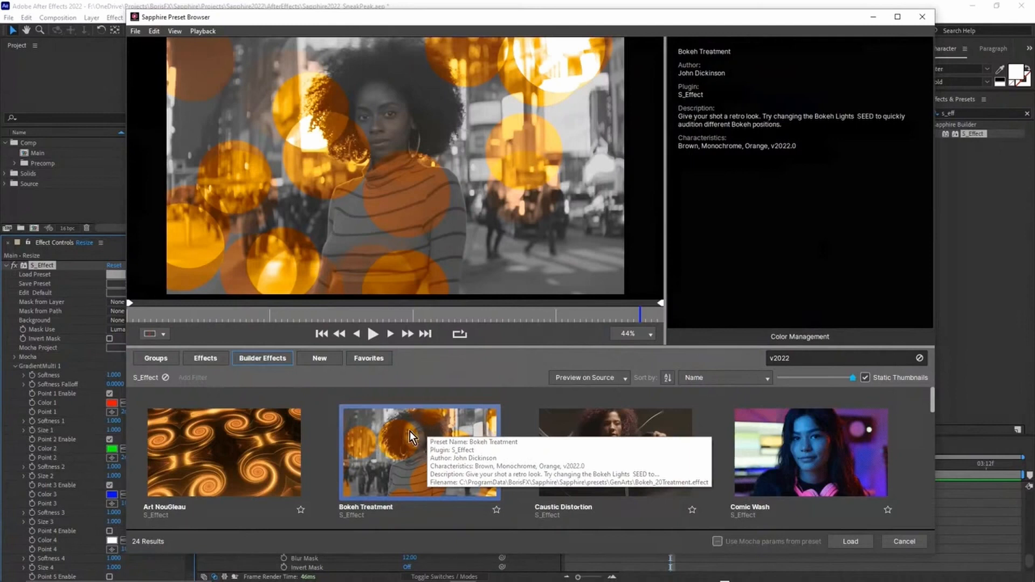
Preview the Caustic Distortion, Comic Wash and Flame Distortion builder presets with playback
click(613, 453)
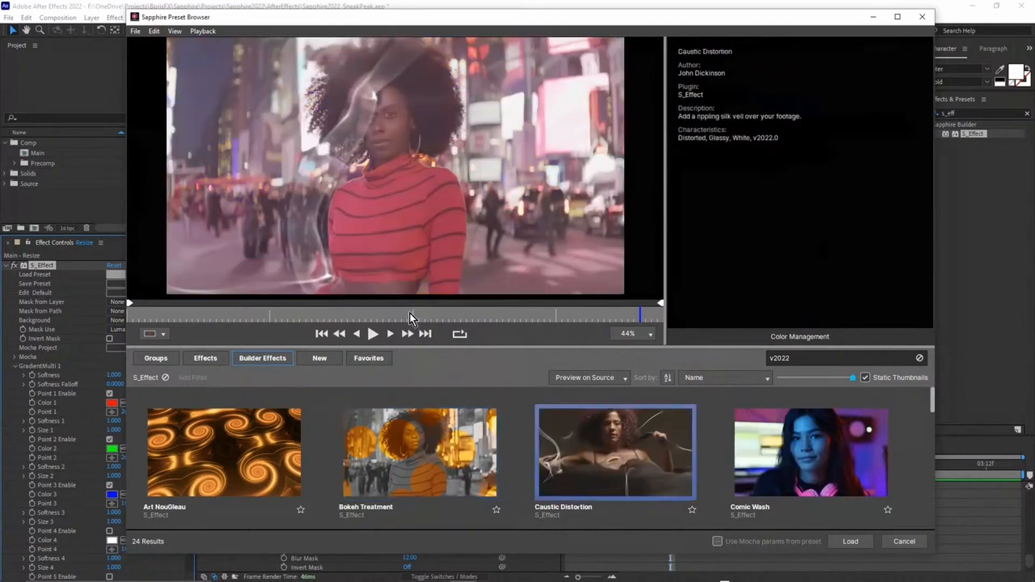
click(373, 333)
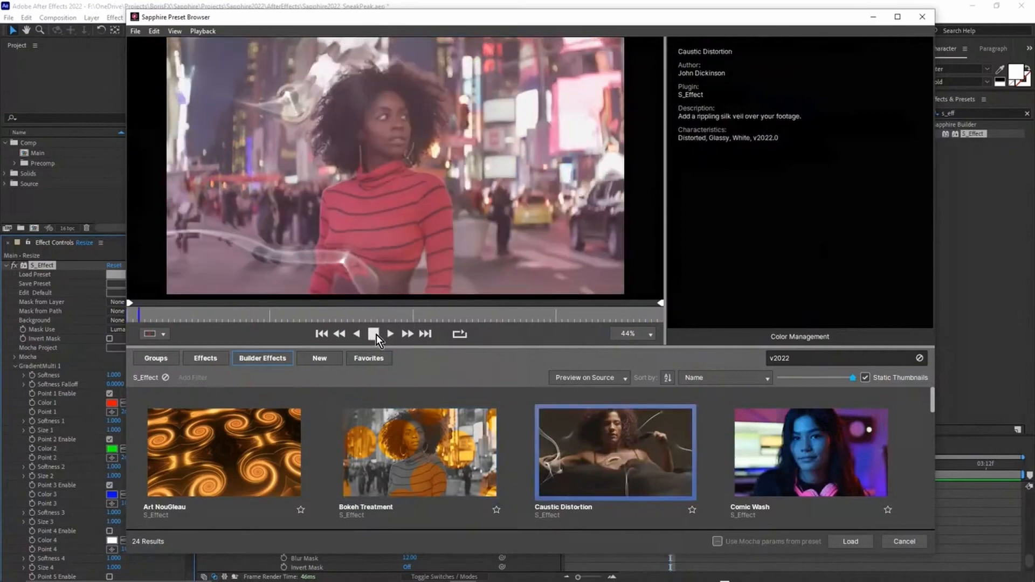
click(808, 451)
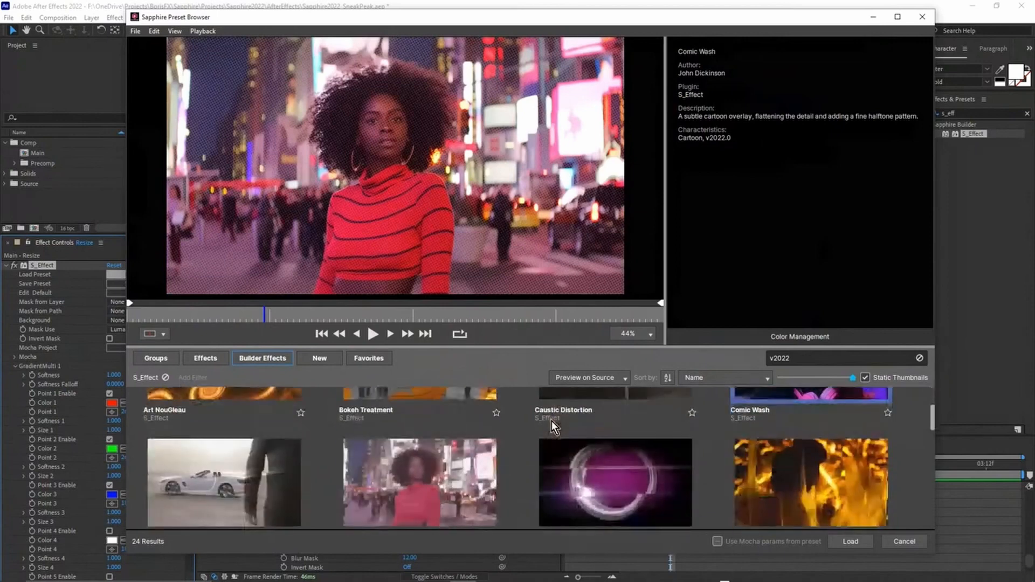
scroll(down, 3)
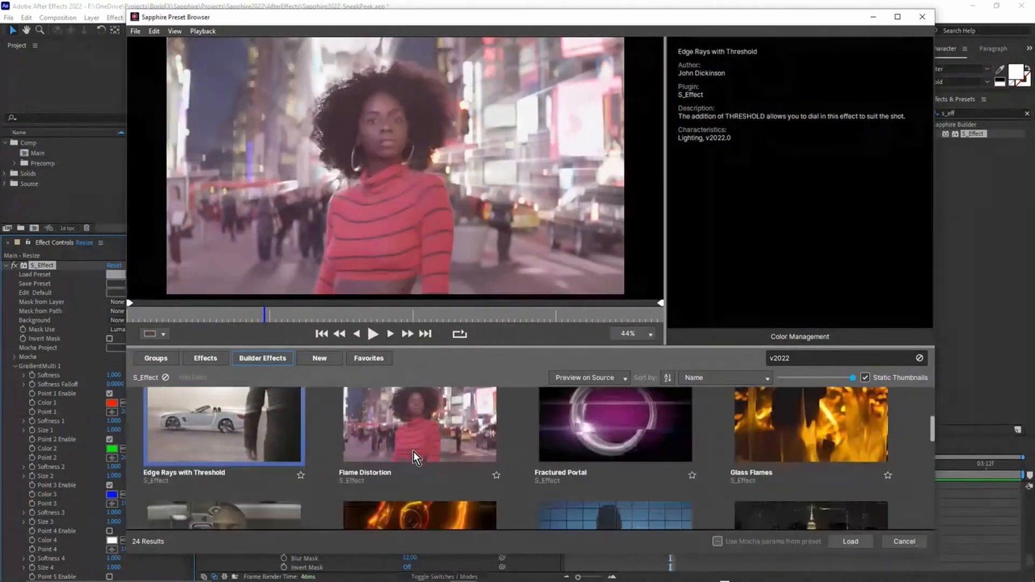
click(808, 424)
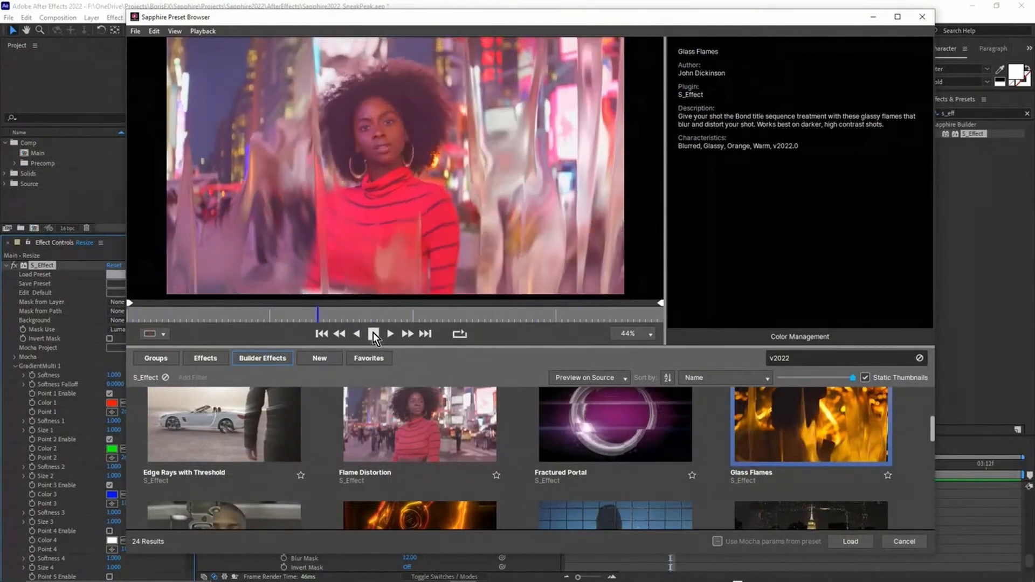
click(419, 480)
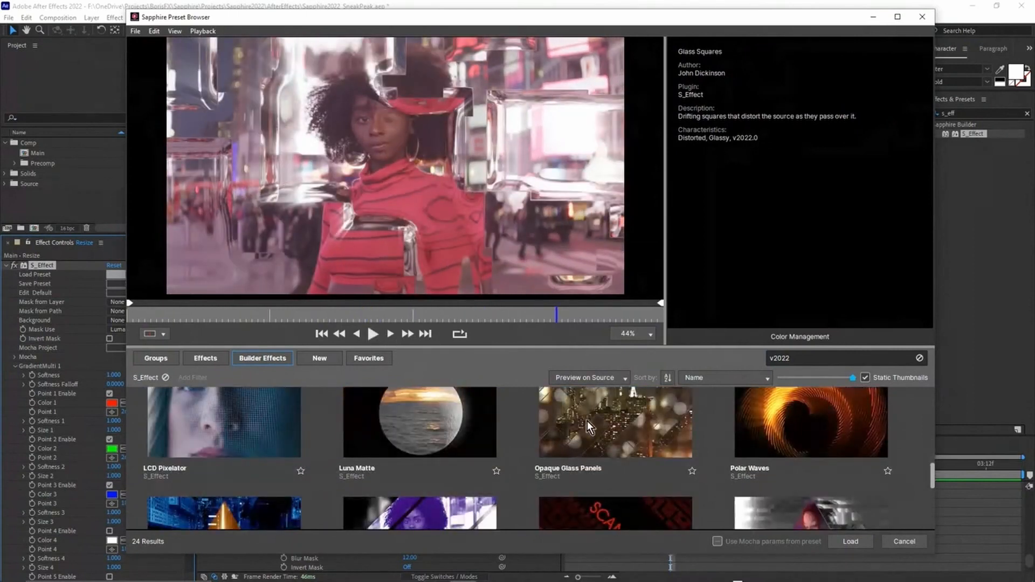
Compare Opaque Glass Panels and QuadTone Shape, then load Opaque Glass Panels onto S_Effect
click(613, 423)
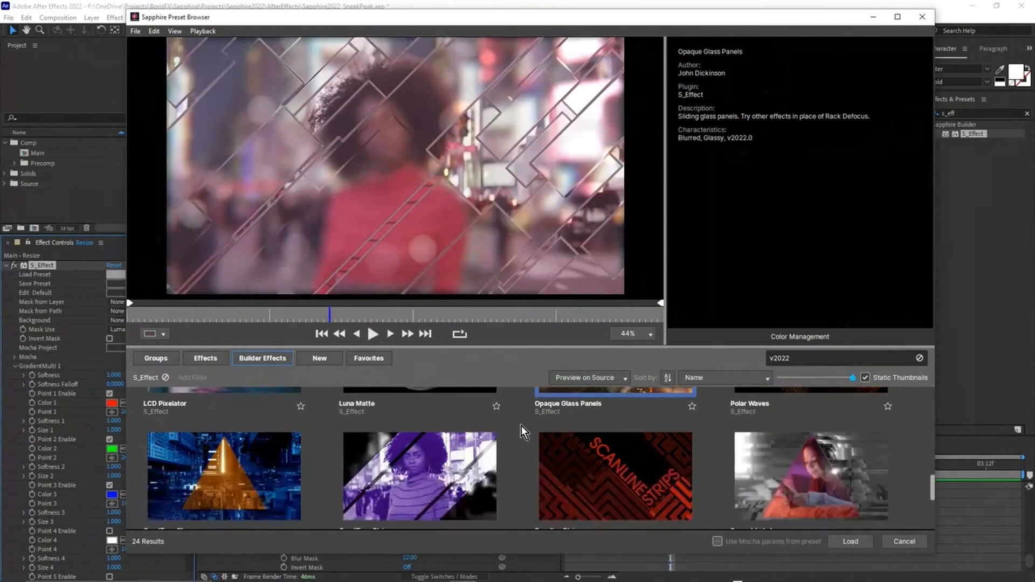
click(224, 477)
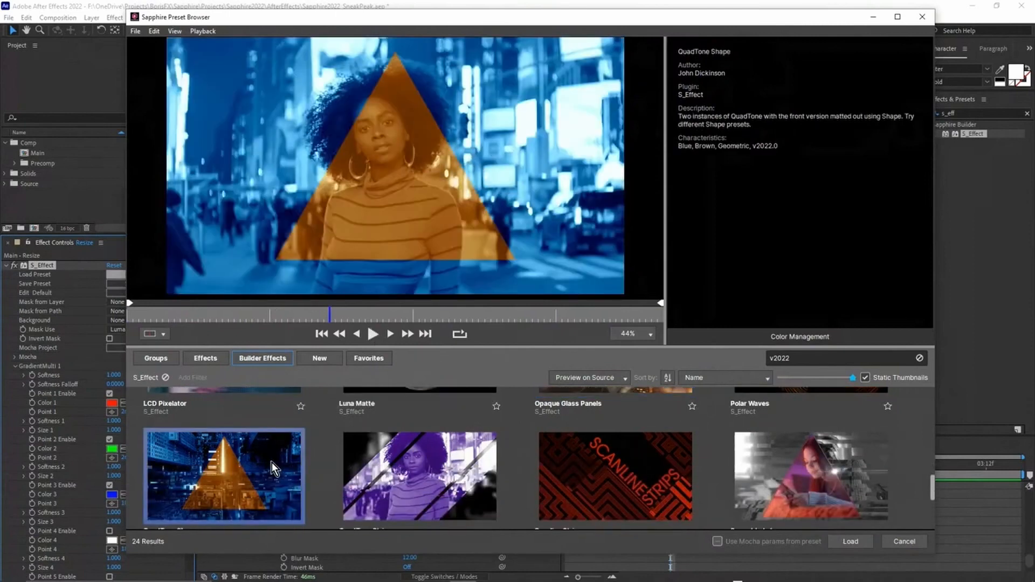
scroll(down, 3)
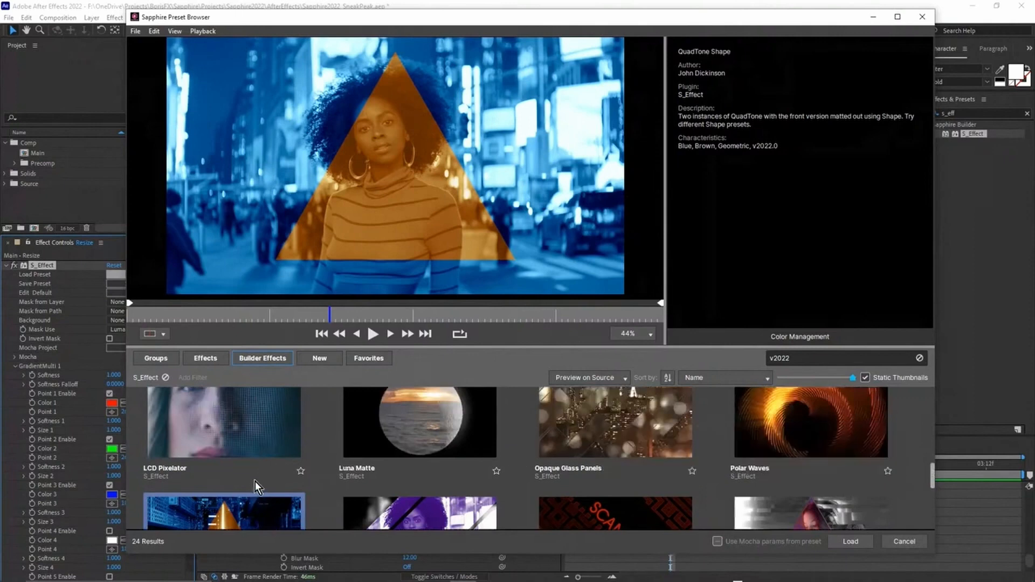
mouse_move(617, 432)
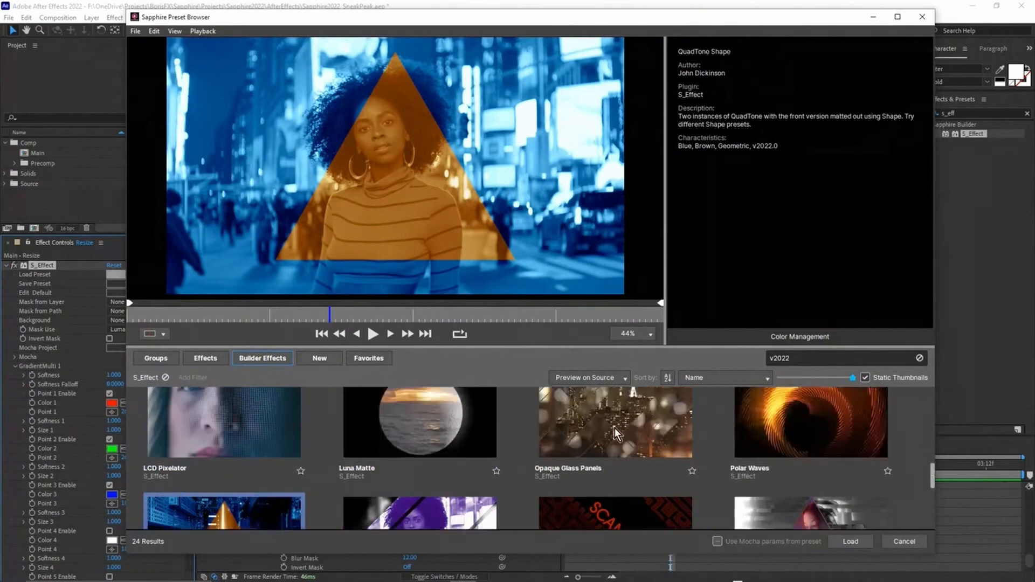
click(614, 424)
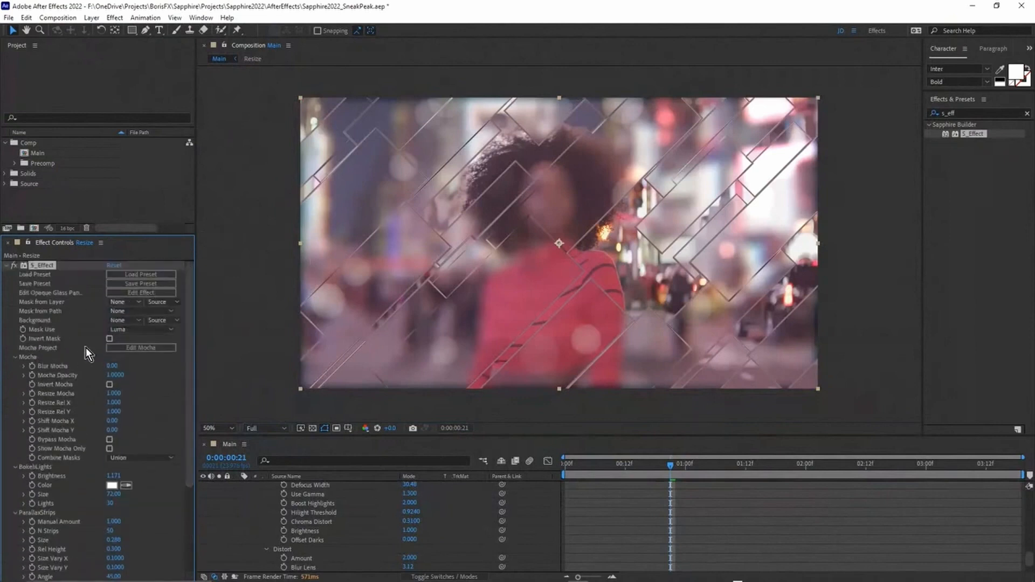
Scroll Effect Controls down to the ParallaxStrips settings to set N Strips to 35
scroll(down, 3)
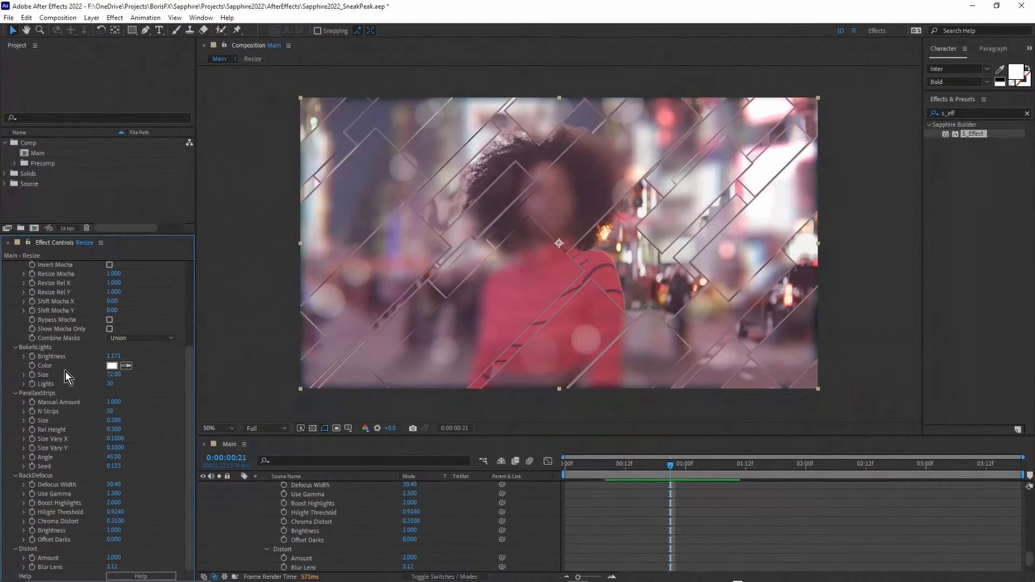
mouse_move(79, 429)
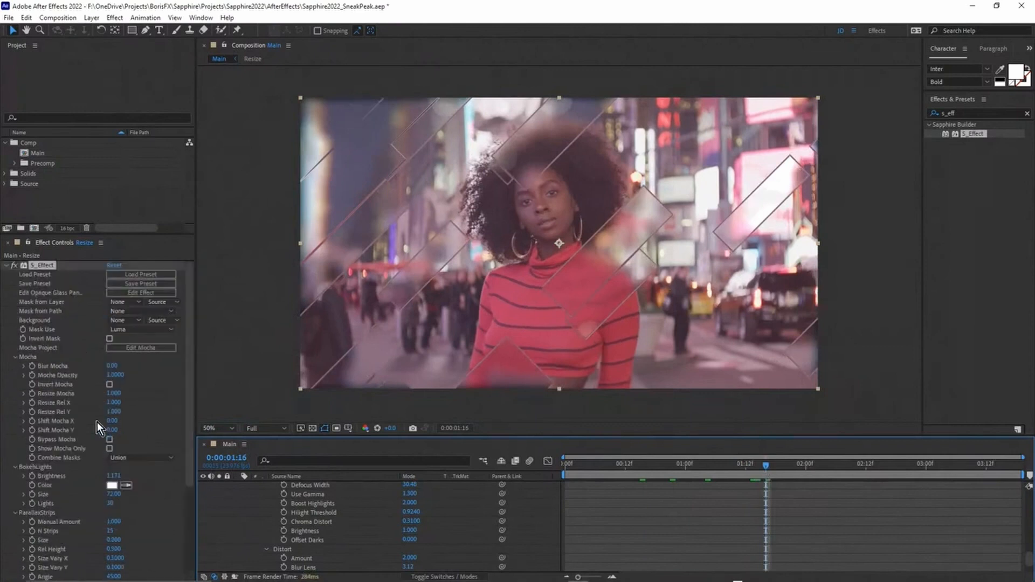
mouse_move(140, 274)
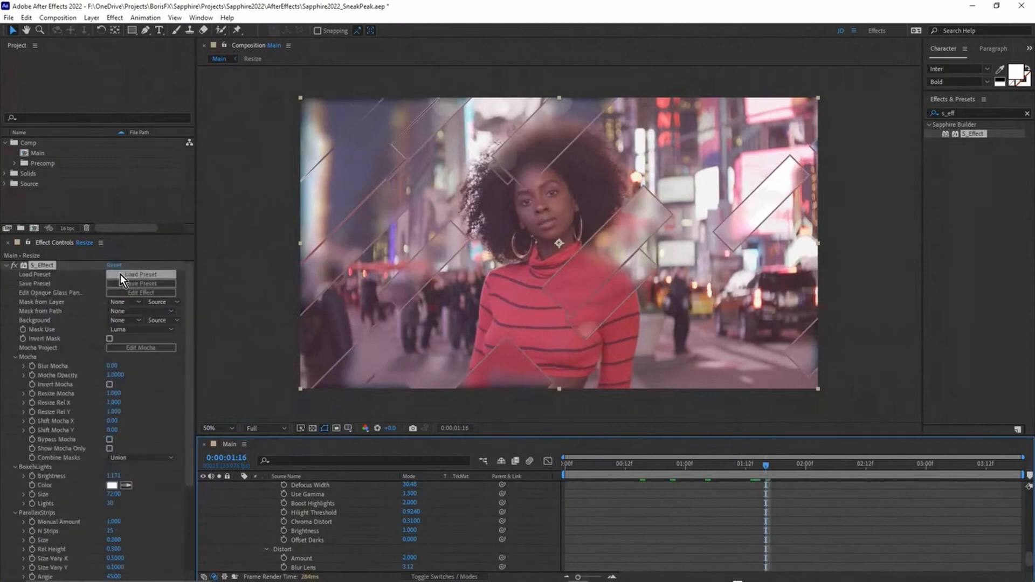
Launch Sapphire Effect Builder via Edit Effect on the S_Effect controls
click(141, 292)
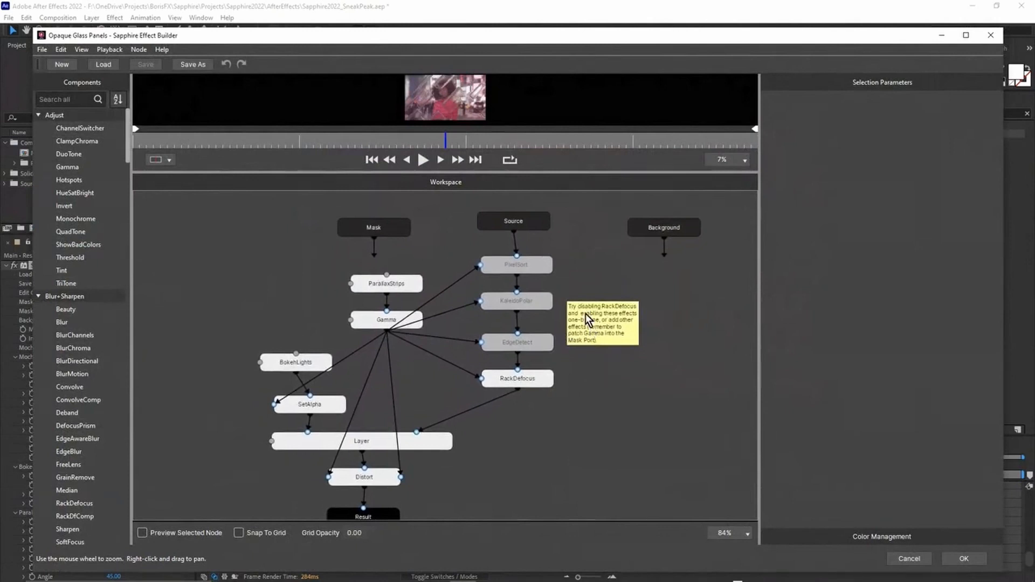
mouse_move(599, 316)
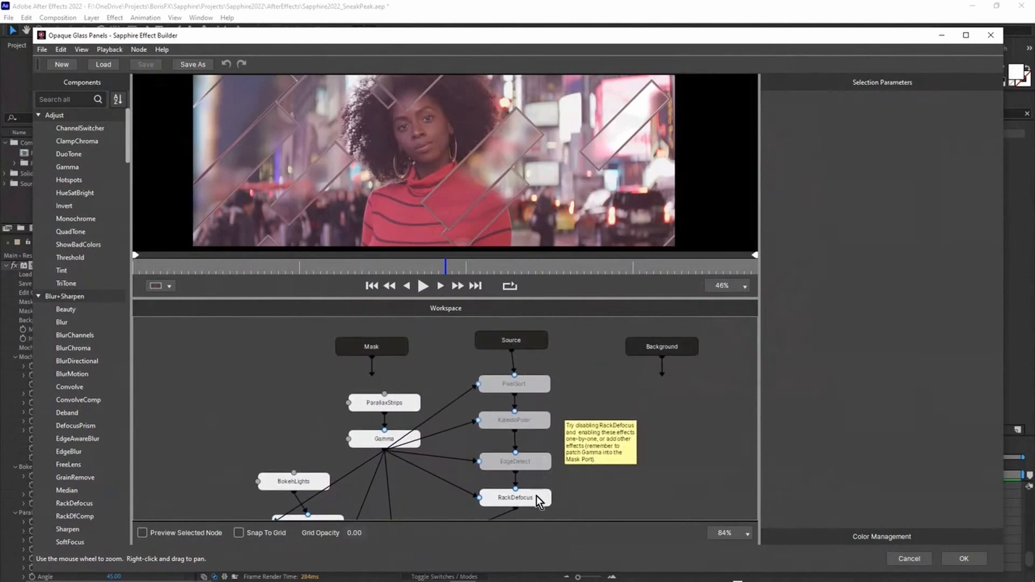
Select the RackDefocus node and try Defocus Width values, returning it to 0.127
click(514, 497)
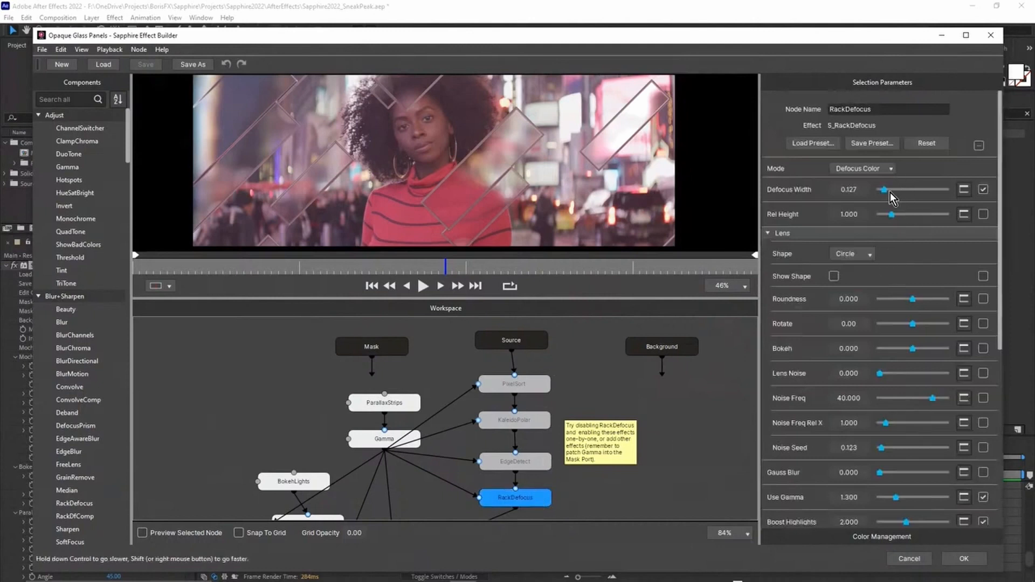
drag(876, 189, 887, 189)
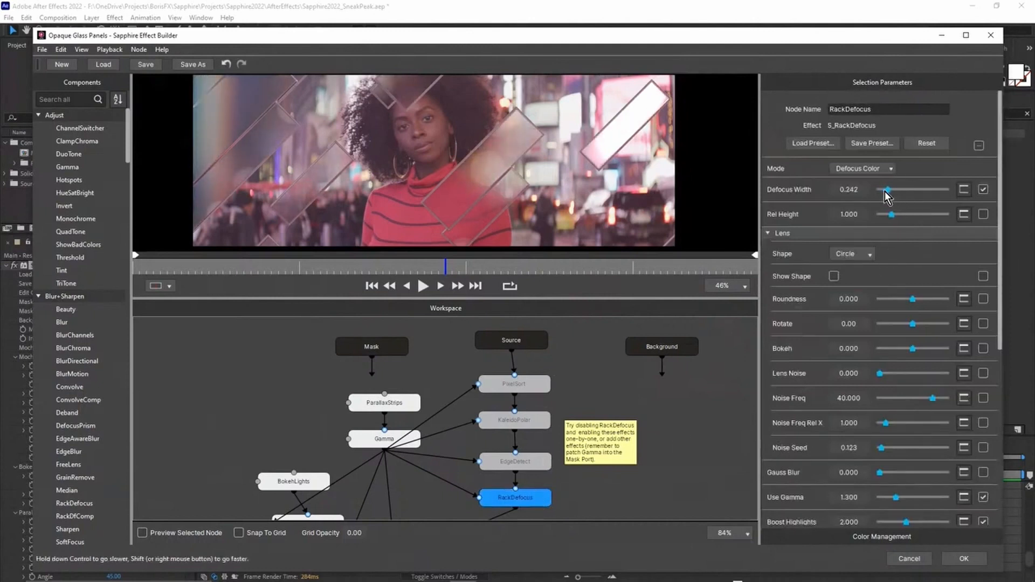
drag(886, 190, 874, 189)
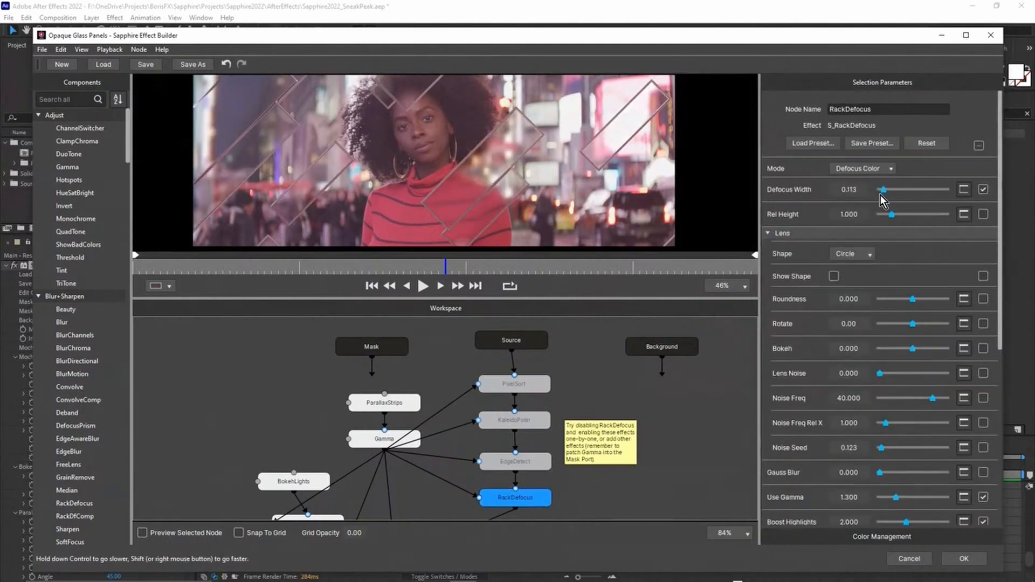
drag(911, 190, 876, 189)
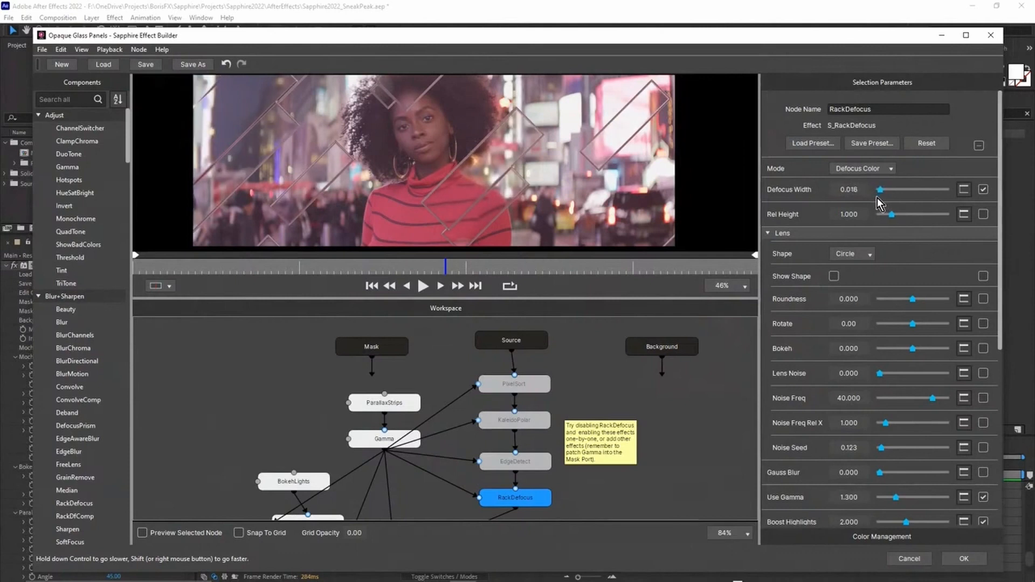
drag(878, 190, 881, 190)
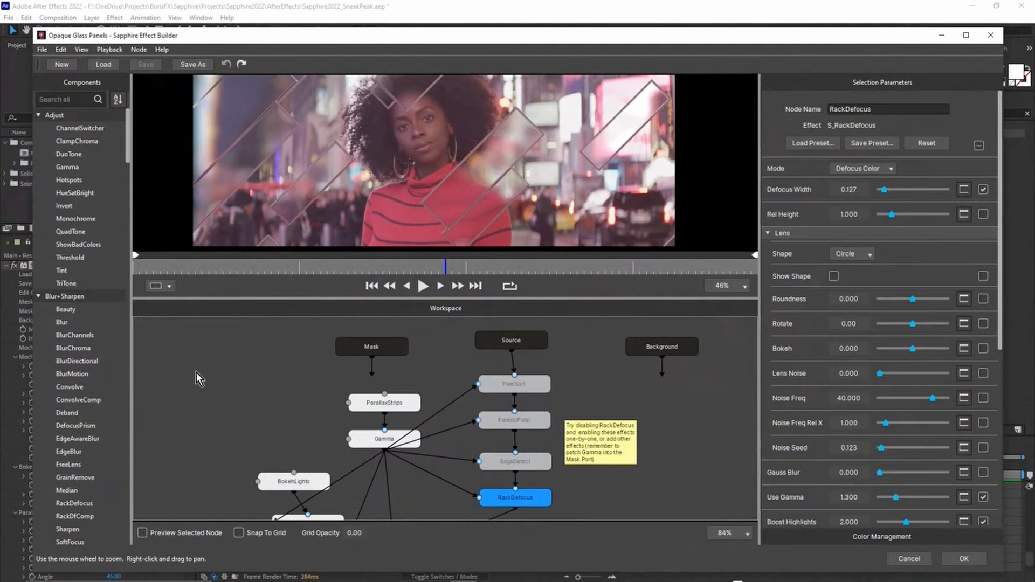
mouse_move(254, 398)
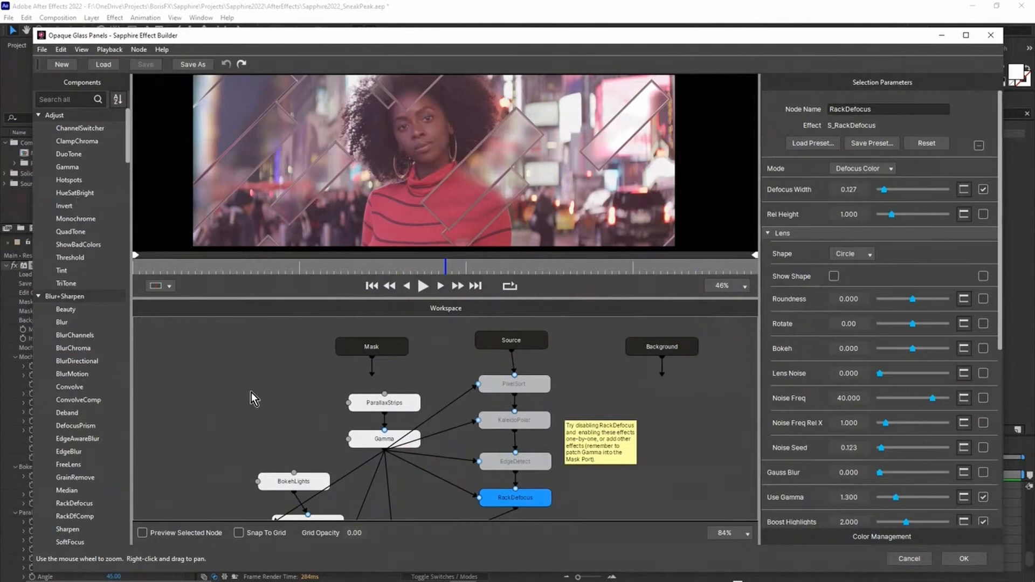
mouse_move(541, 463)
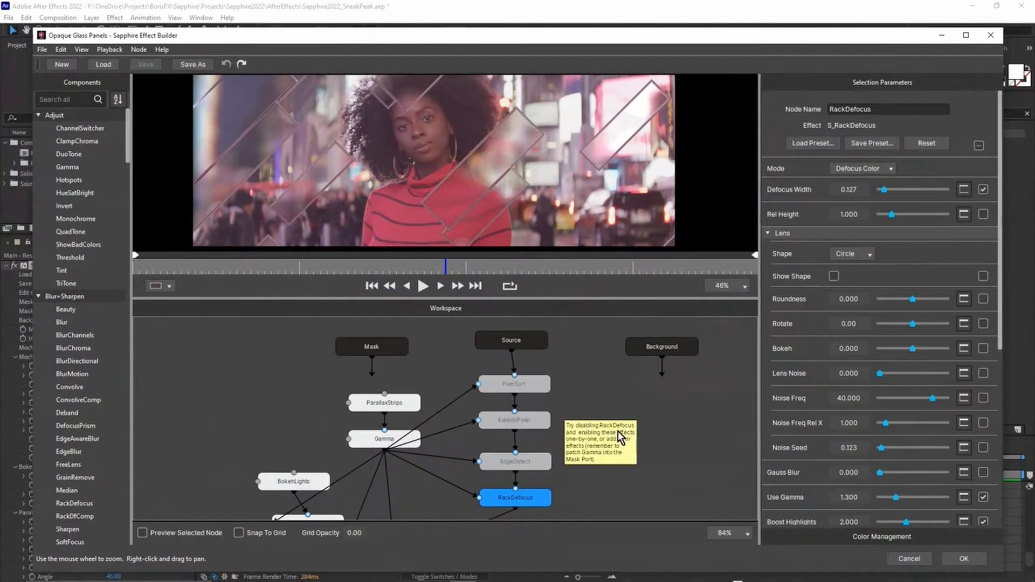
Disable the RackDefocus node and enable KaleidoPolar for kaleidoscopic glass reflections
right_click(515, 496)
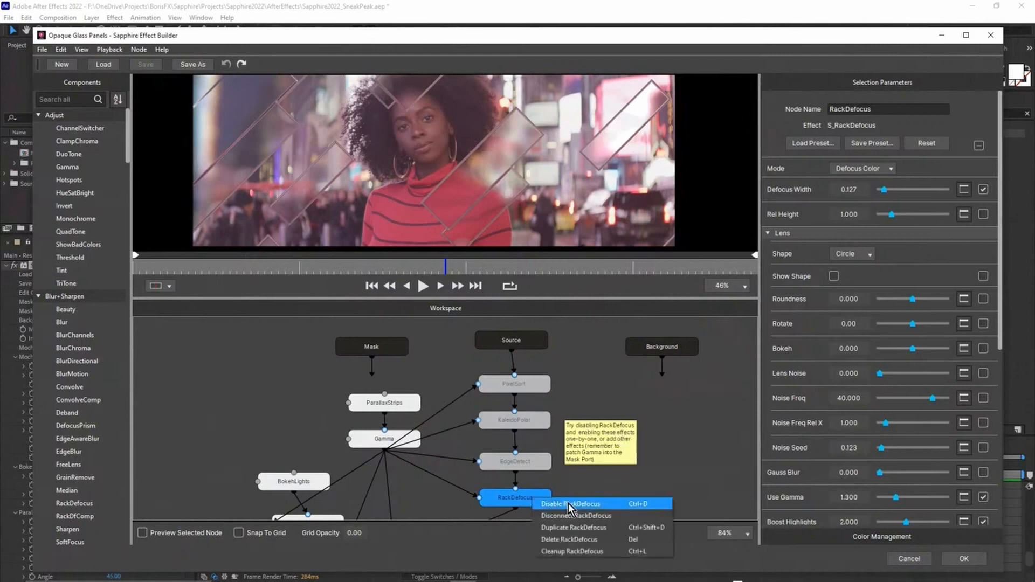
click(569, 503)
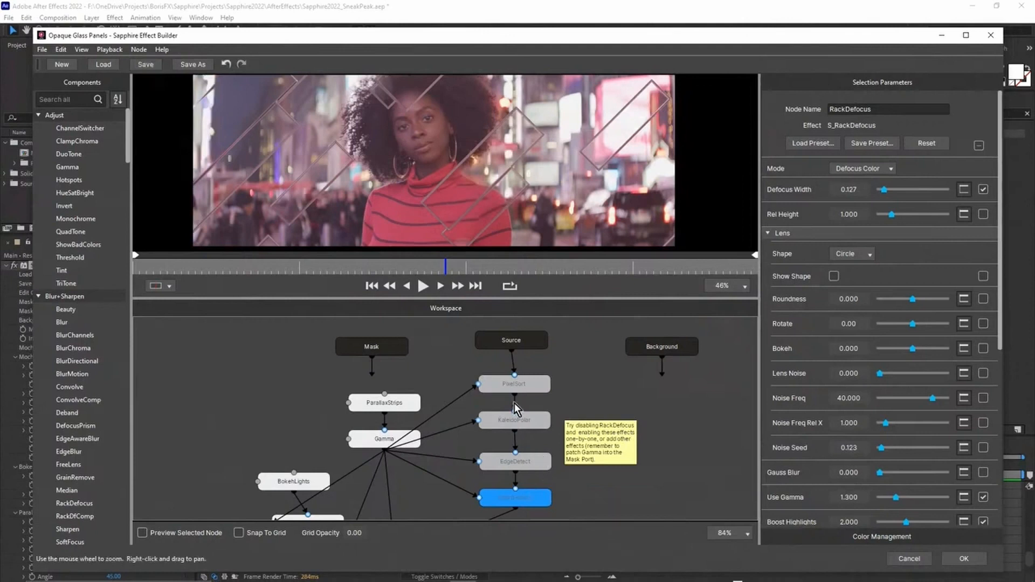
click(514, 420)
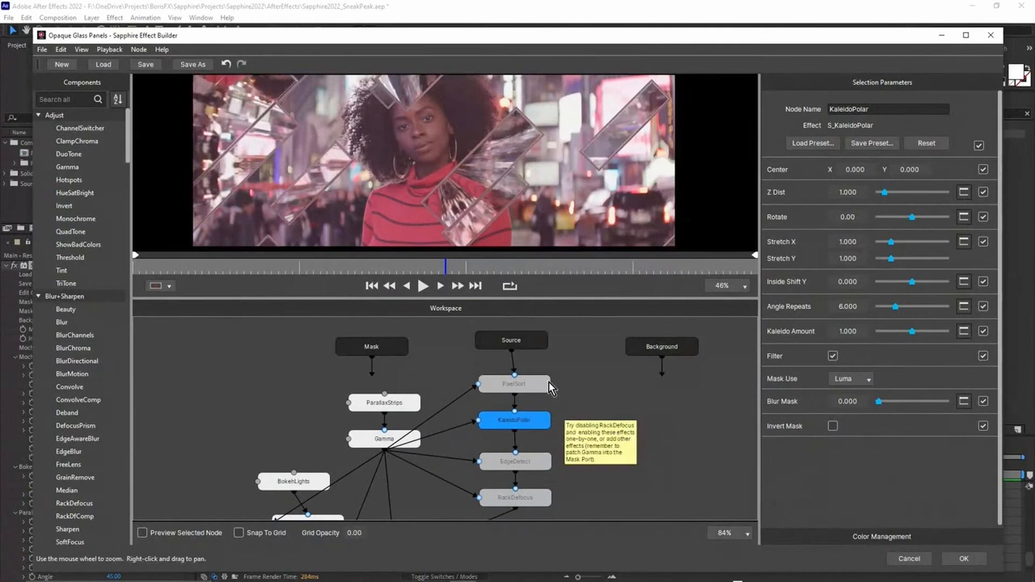
click(370, 267)
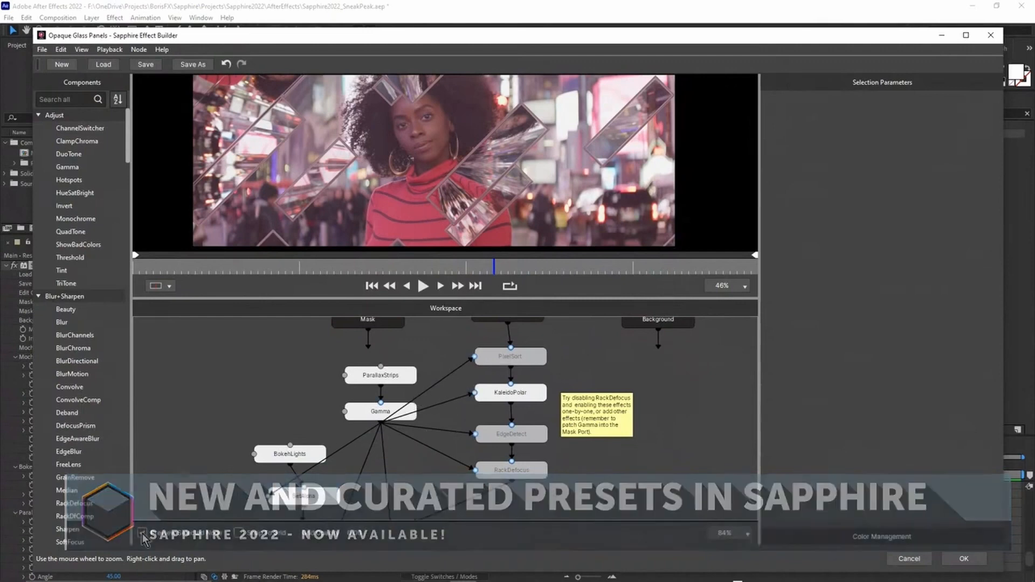
Preview the BokehLights and Distort node outputs, then accept the edited effect with OK
click(379, 375)
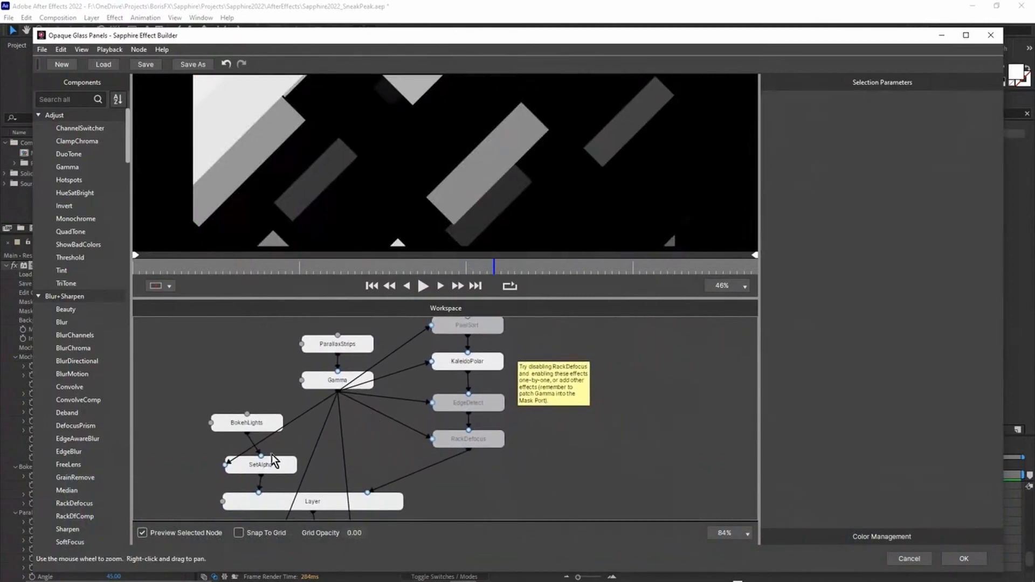
click(246, 422)
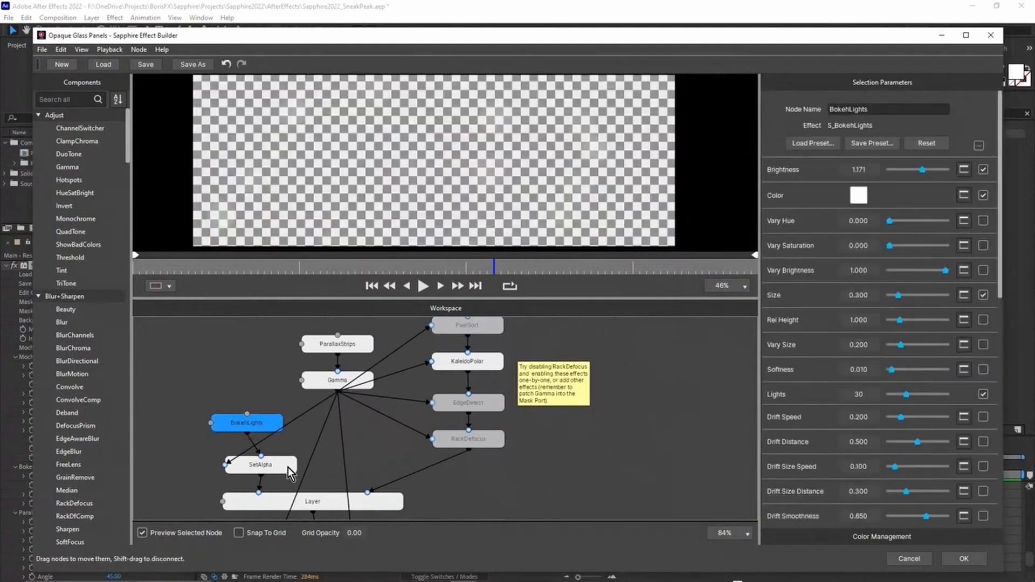
click(313, 501)
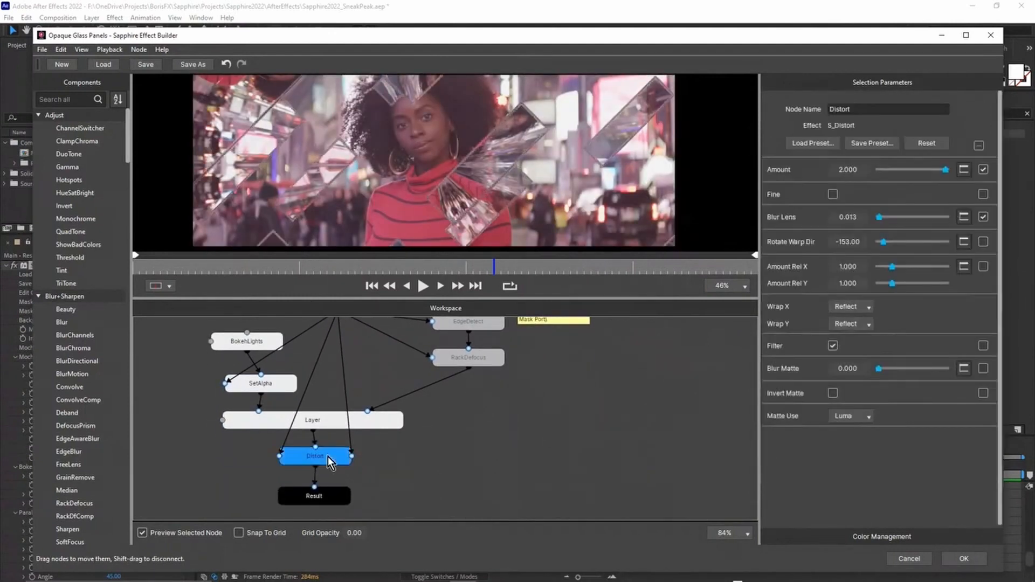
click(438, 267)
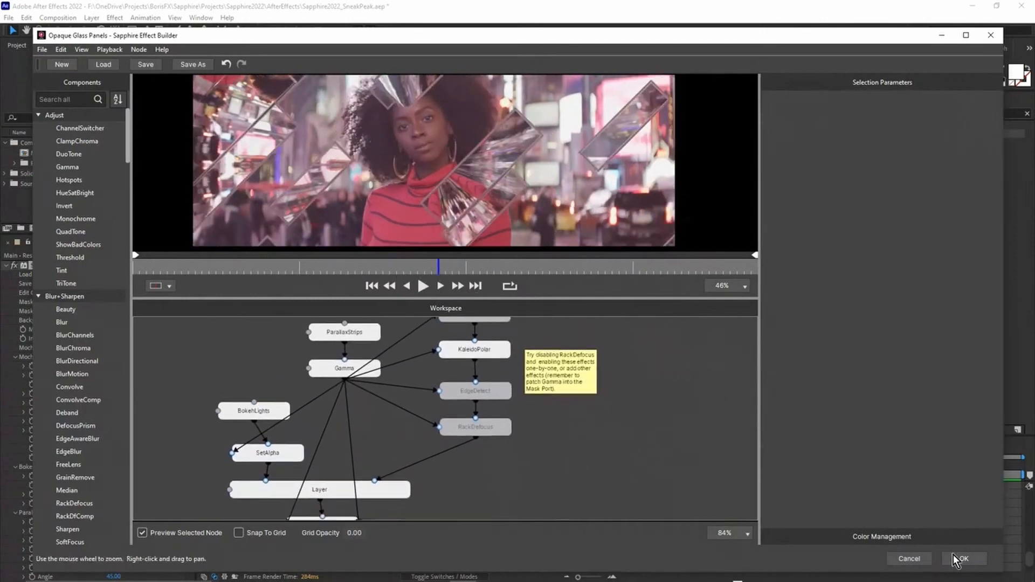
click(962, 558)
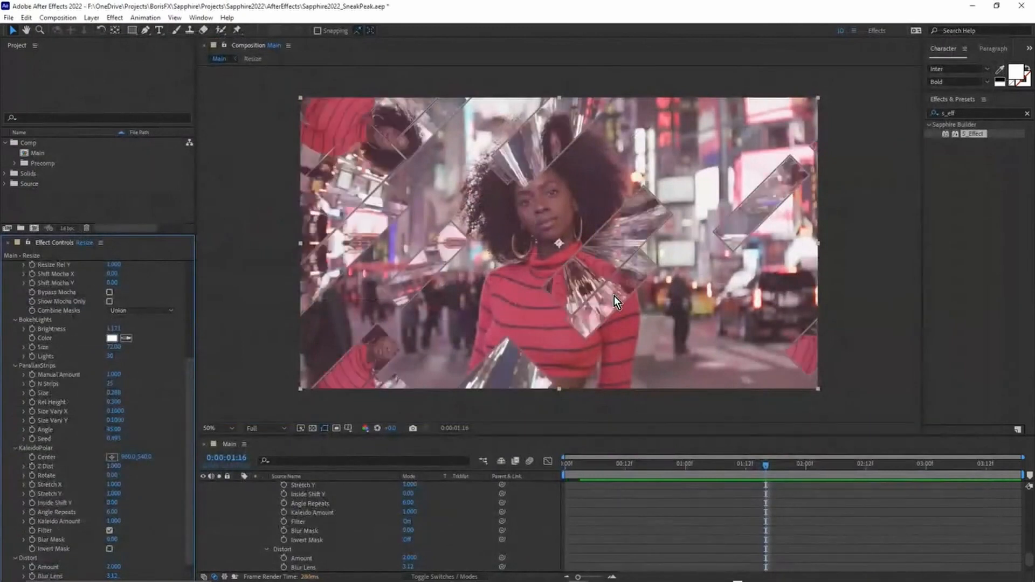